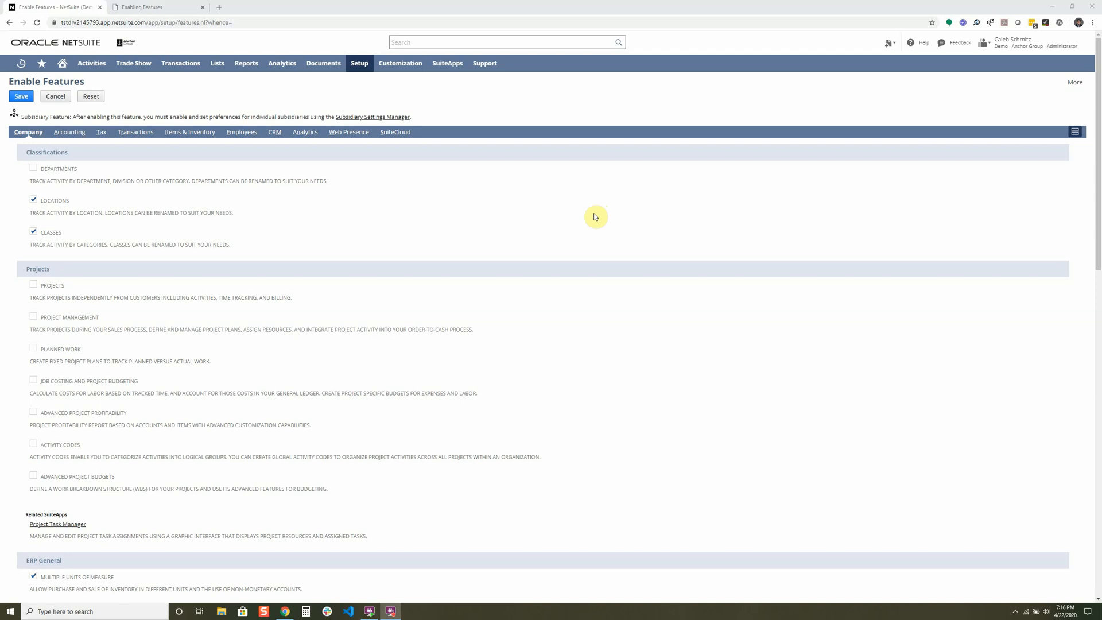
Step: Switch to the SuiteAnswers 'Enabling Features' help article
{"action": "left_click", "coordinate": [145, 6]}
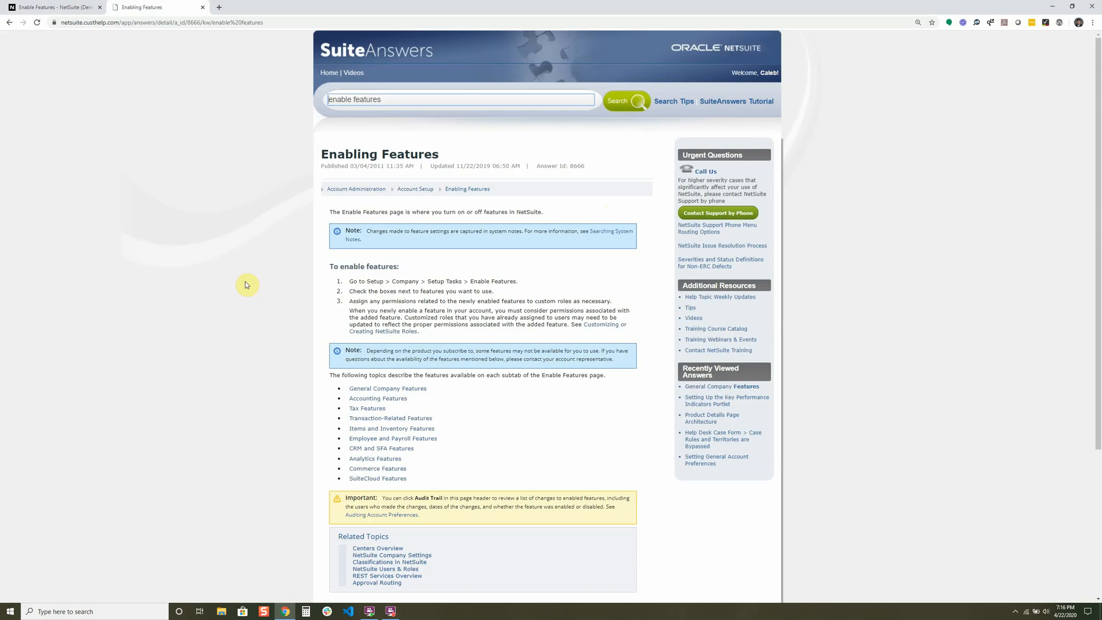
{"action": "mouse_move", "coordinate": [271, 393]}
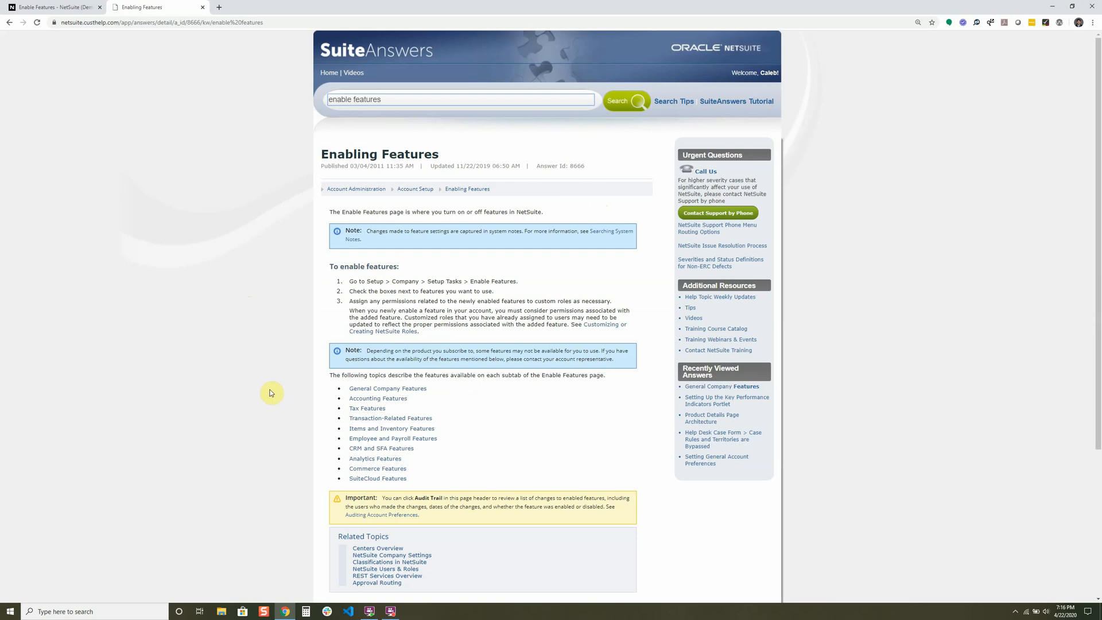
{"action": "mouse_move", "coordinate": [415, 390]}
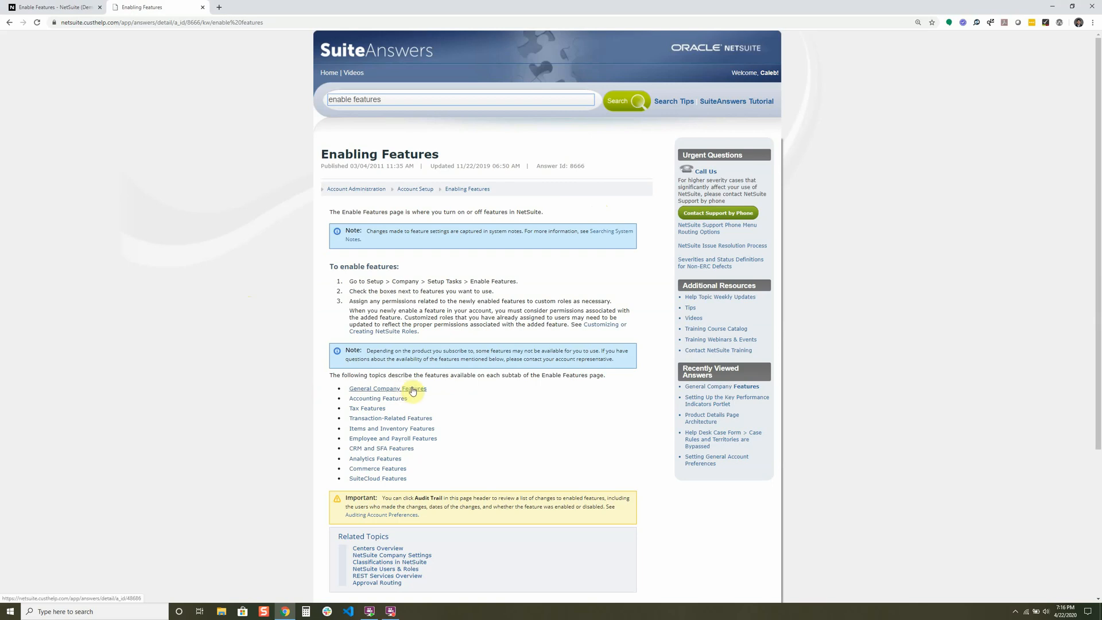
Step: View the 'General Company Features' article, then return to the Enable Features Company subtab
{"action": "left_click", "coordinate": [387, 389]}
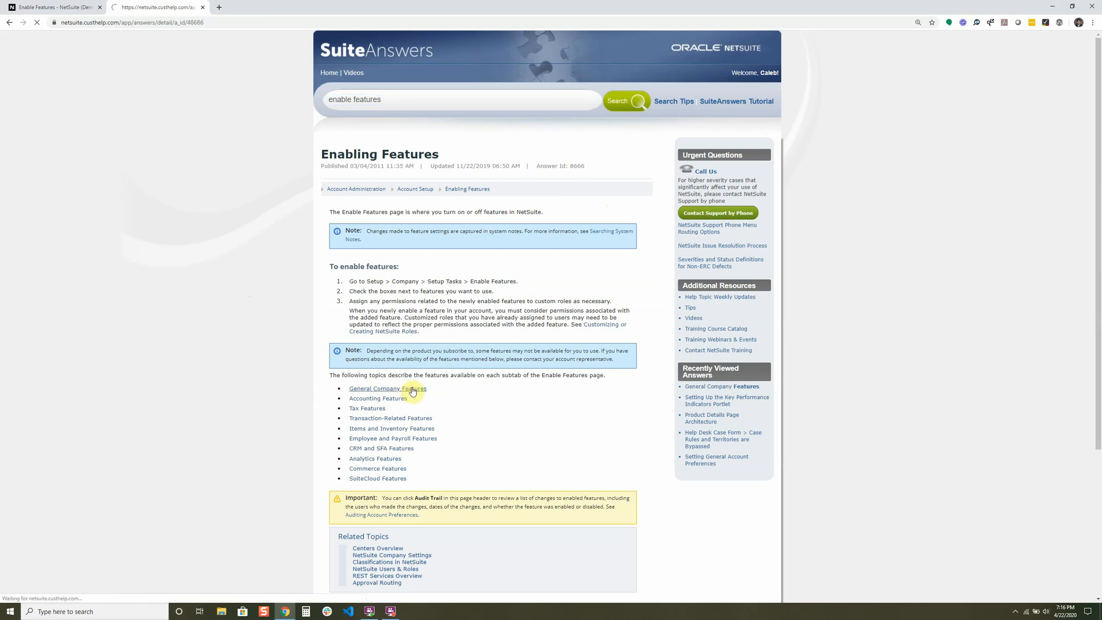
{"action": "left_click", "coordinate": [387, 389]}
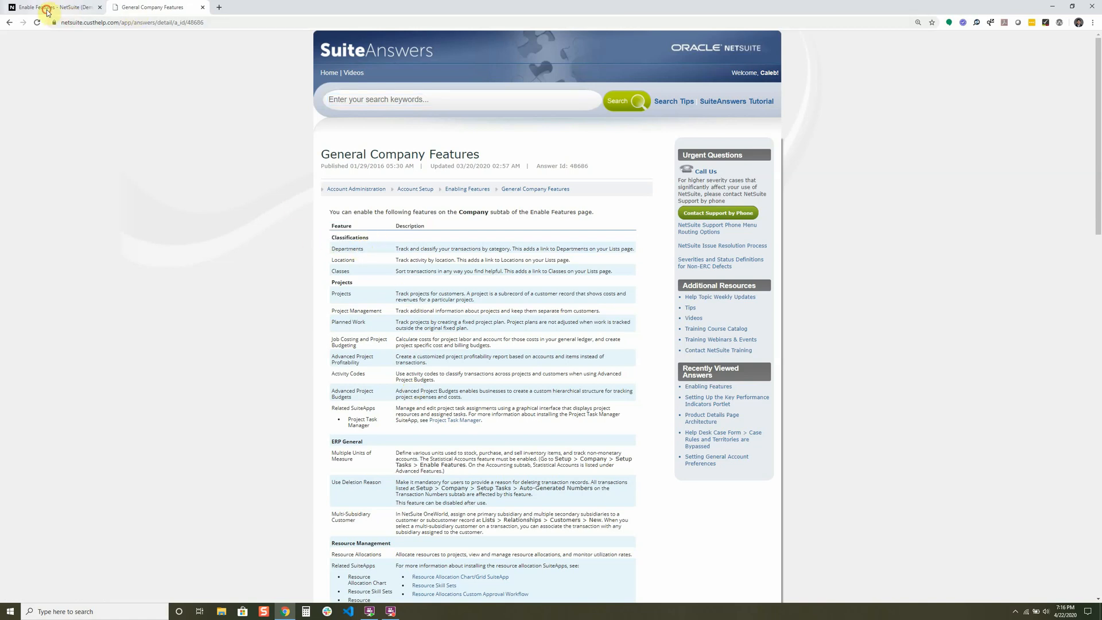
{"action": "left_click", "coordinate": [49, 7]}
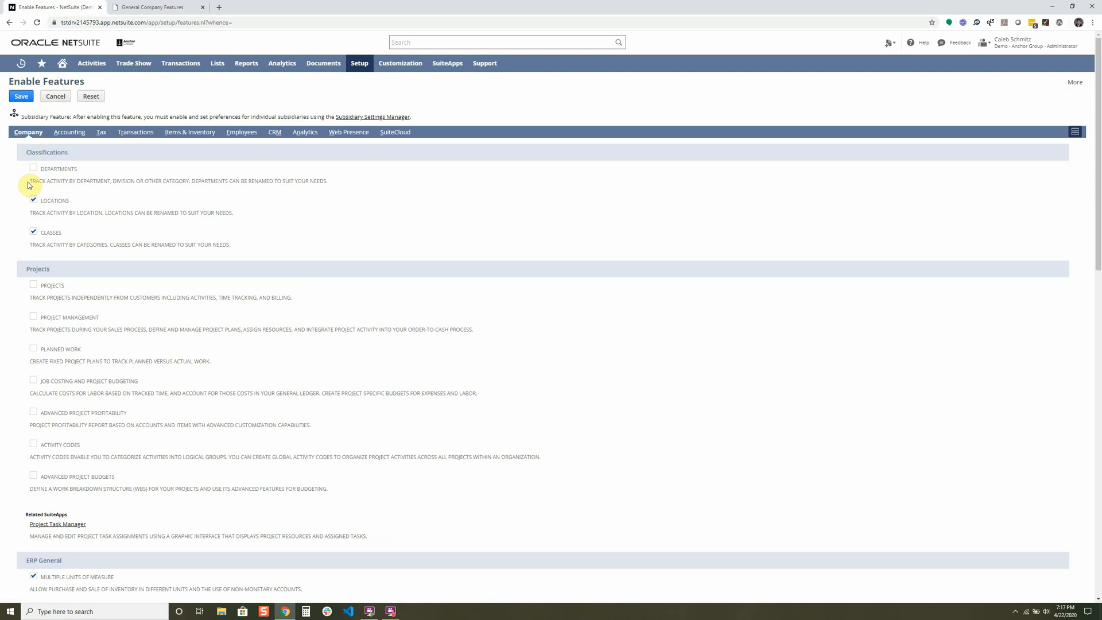
Step: Bring the 'General Company Features' article back to compare with the Company subtab
{"action": "left_click", "coordinate": [151, 7]}
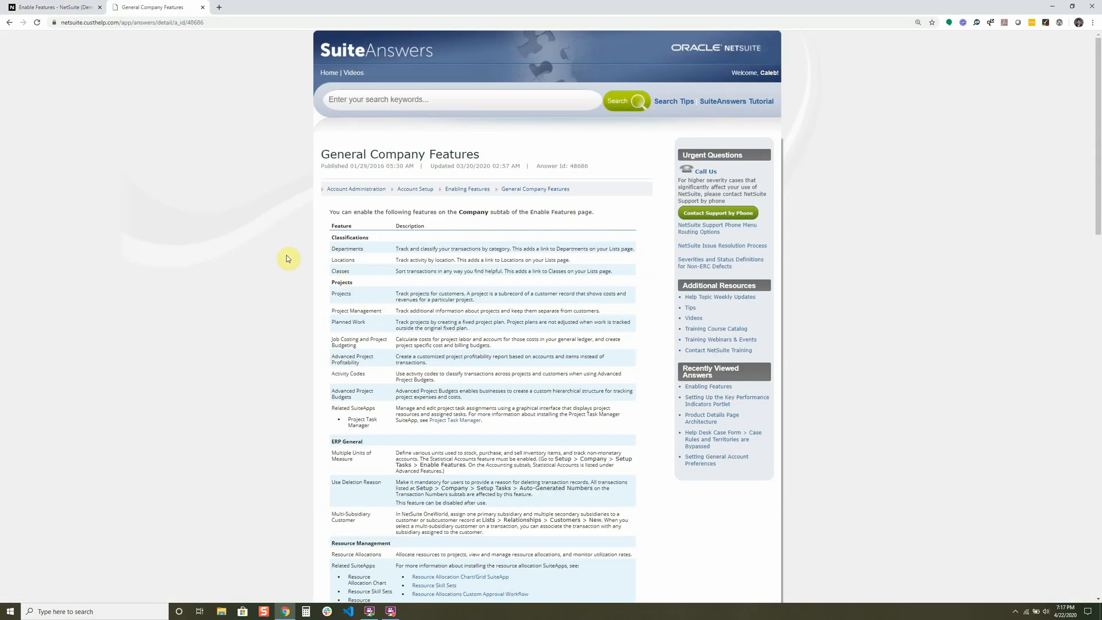
{"action": "mouse_move", "coordinate": [331, 253]}
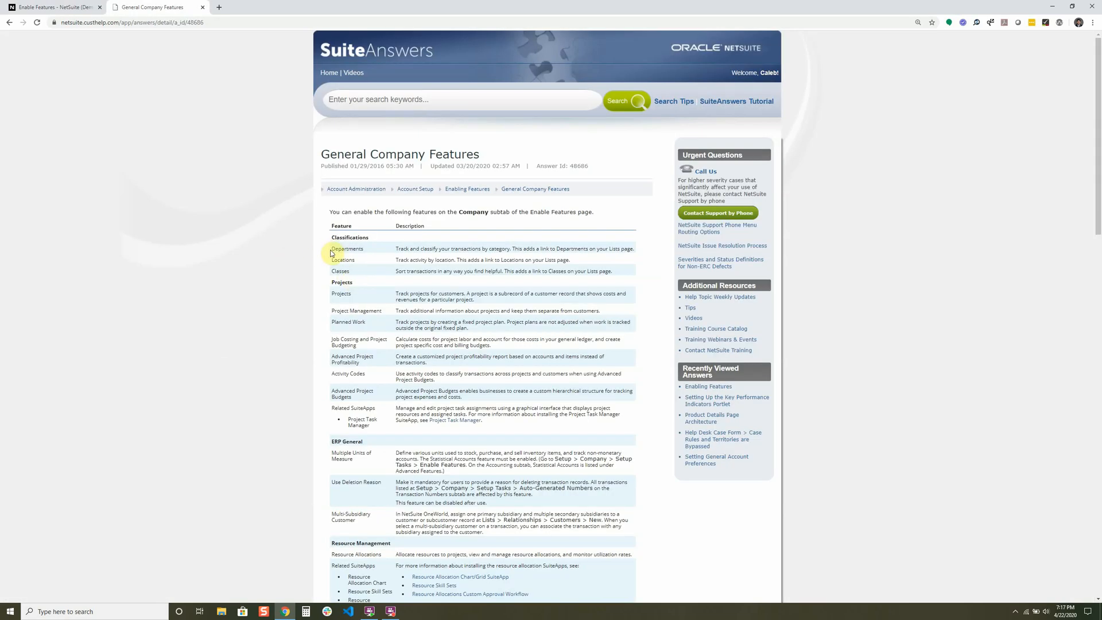
{"action": "mouse_move", "coordinate": [396, 252]}
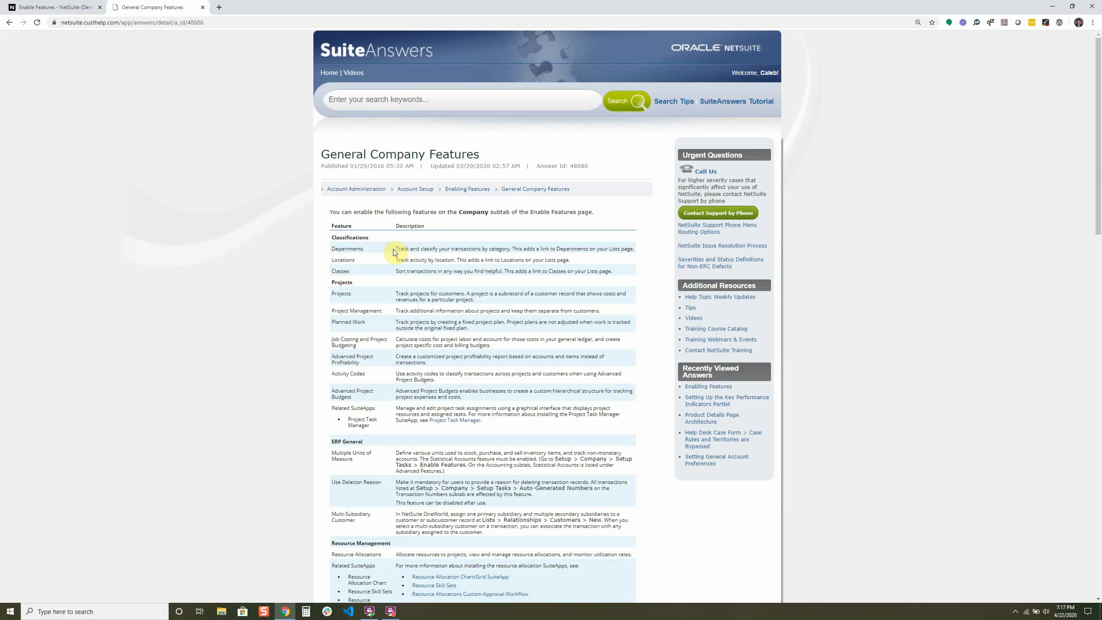
Step: Show the Tax subtab of Enable Features, with its Advanced Taxes option
{"action": "left_click", "coordinate": [53, 6]}
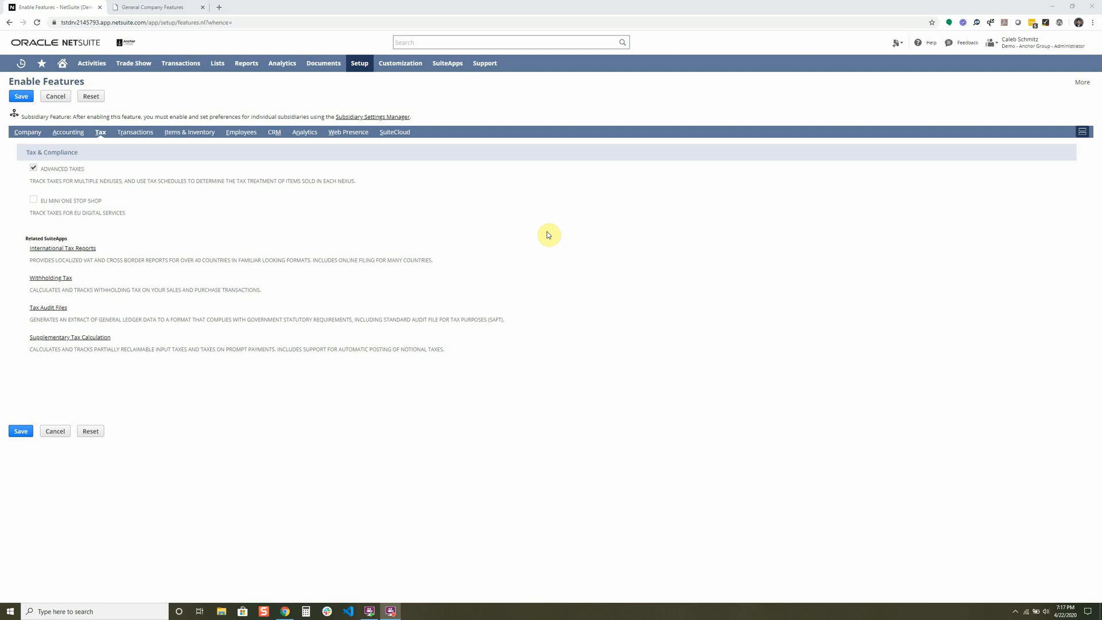
{"action": "mouse_move", "coordinate": [240, 240]}
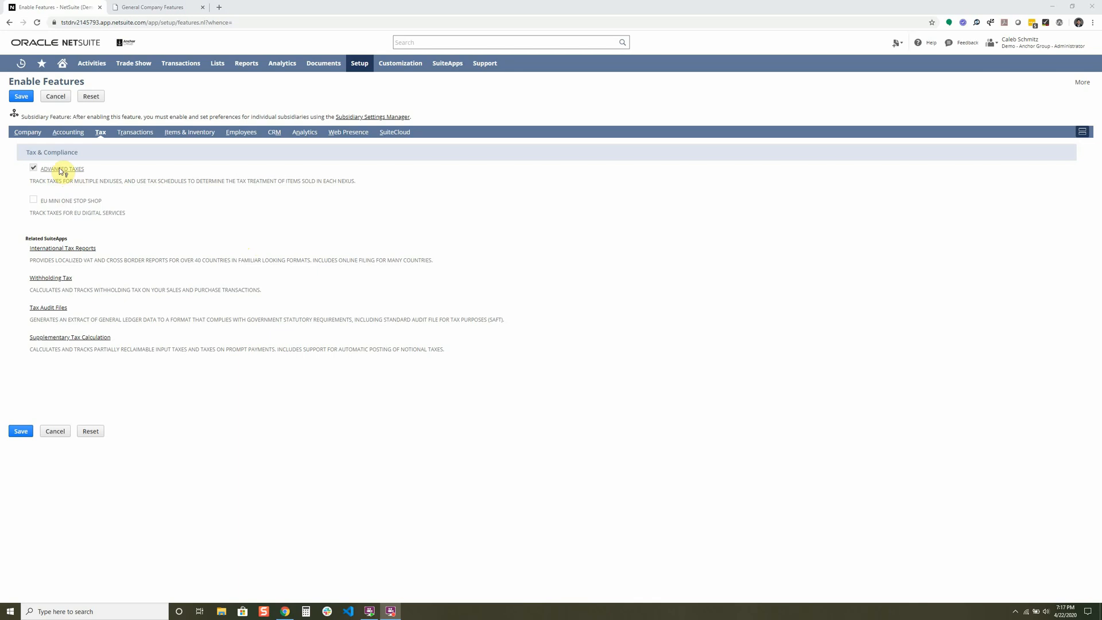
{"action": "left_click", "coordinate": [61, 169]}
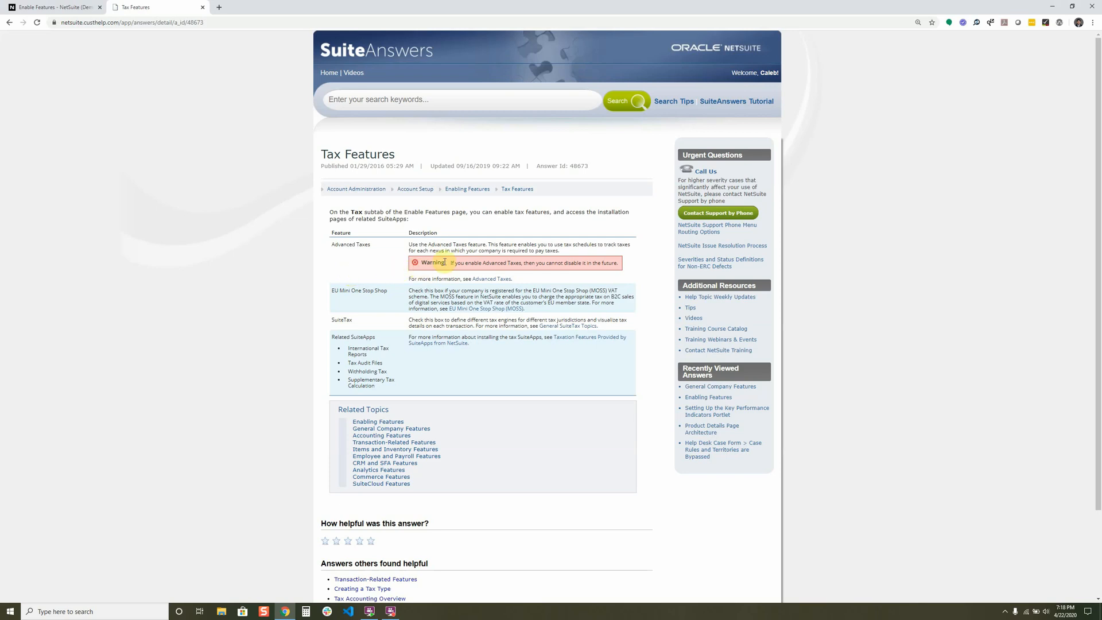
{"action": "mouse_move", "coordinate": [636, 265]}
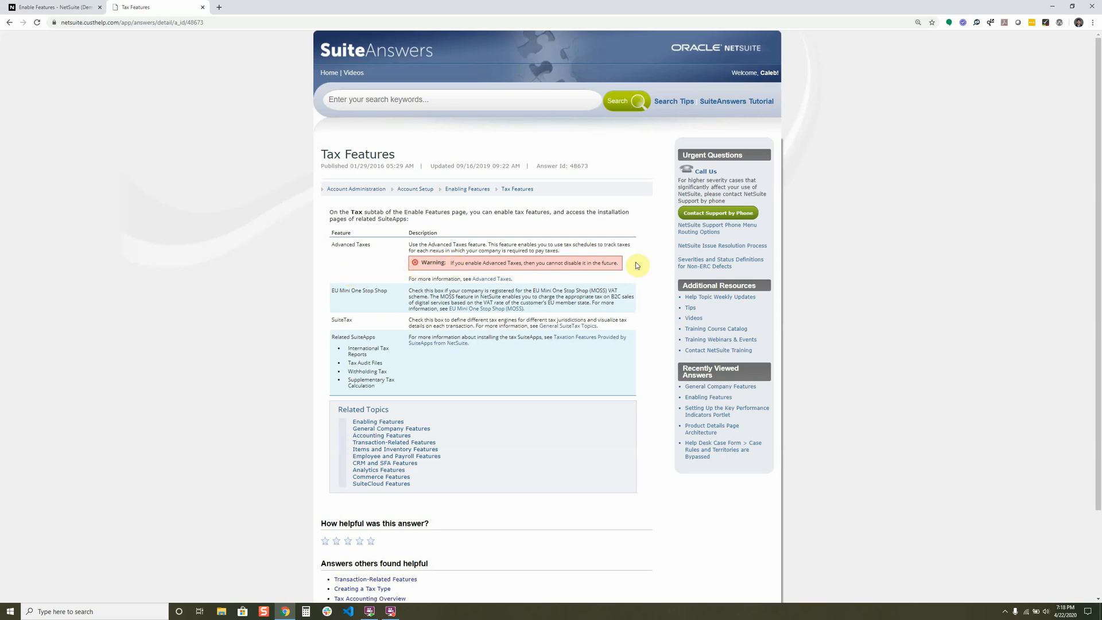
{"action": "mouse_move", "coordinate": [271, 320]}
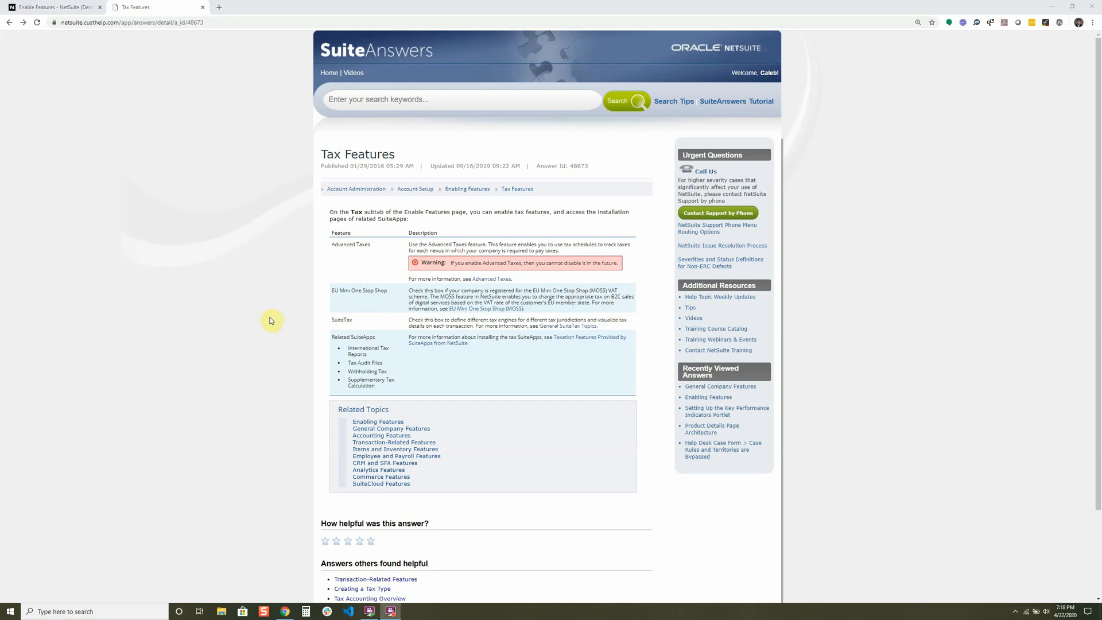
{"action": "mouse_move", "coordinate": [265, 317]}
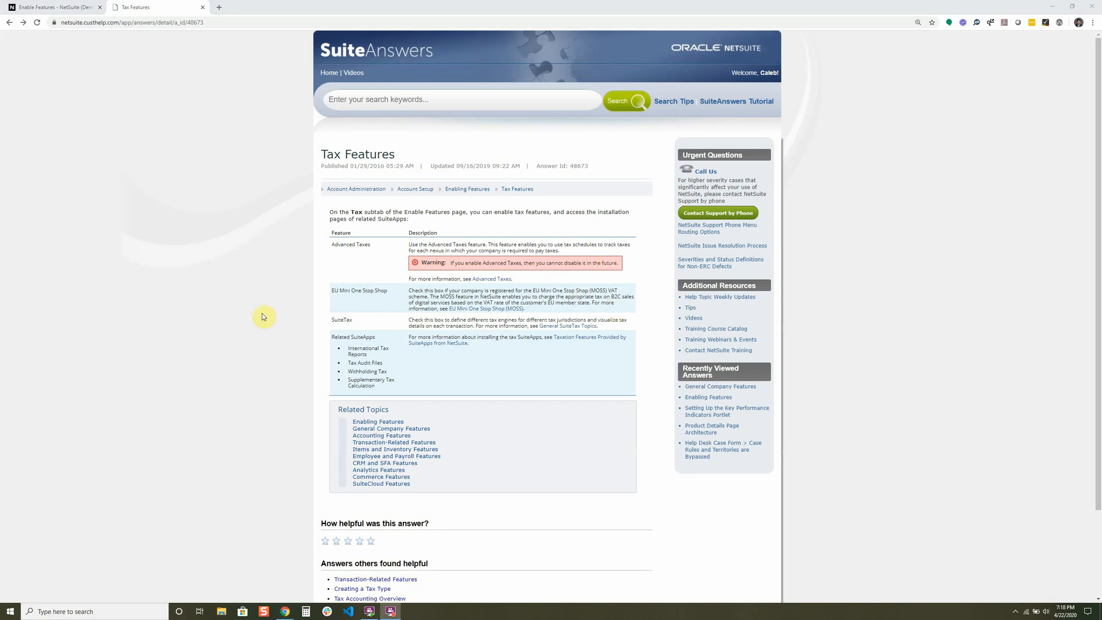
{"action": "mouse_move", "coordinate": [457, 262]}
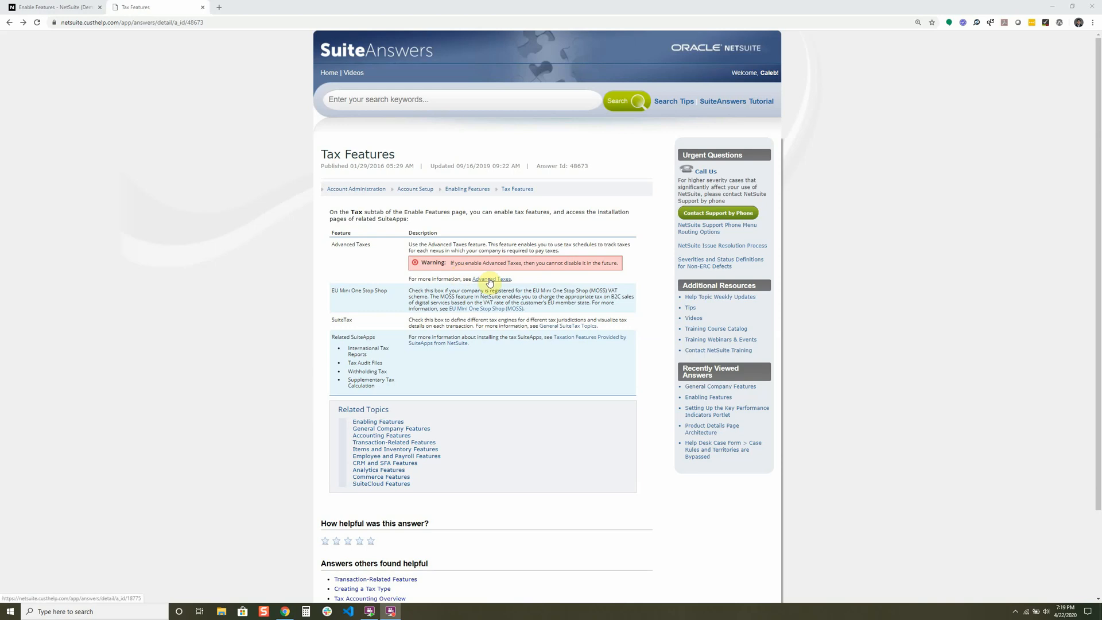
Step: View the 'Advanced Taxes' article, then return to the Enable Features Company subtab
{"action": "left_click", "coordinate": [493, 279]}
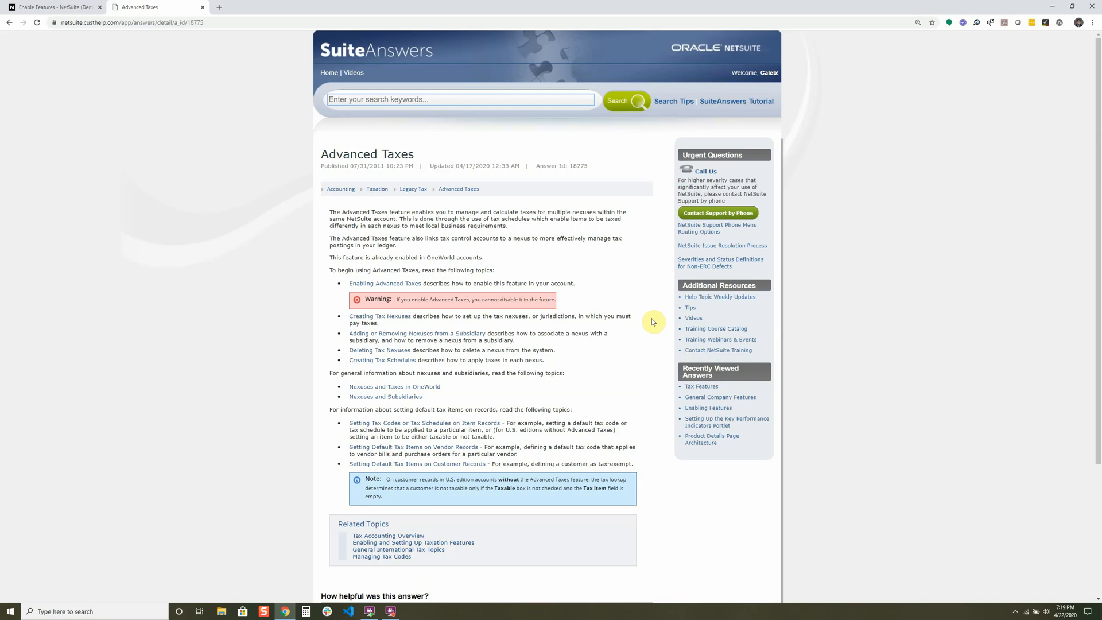
{"action": "left_click", "coordinate": [53, 7]}
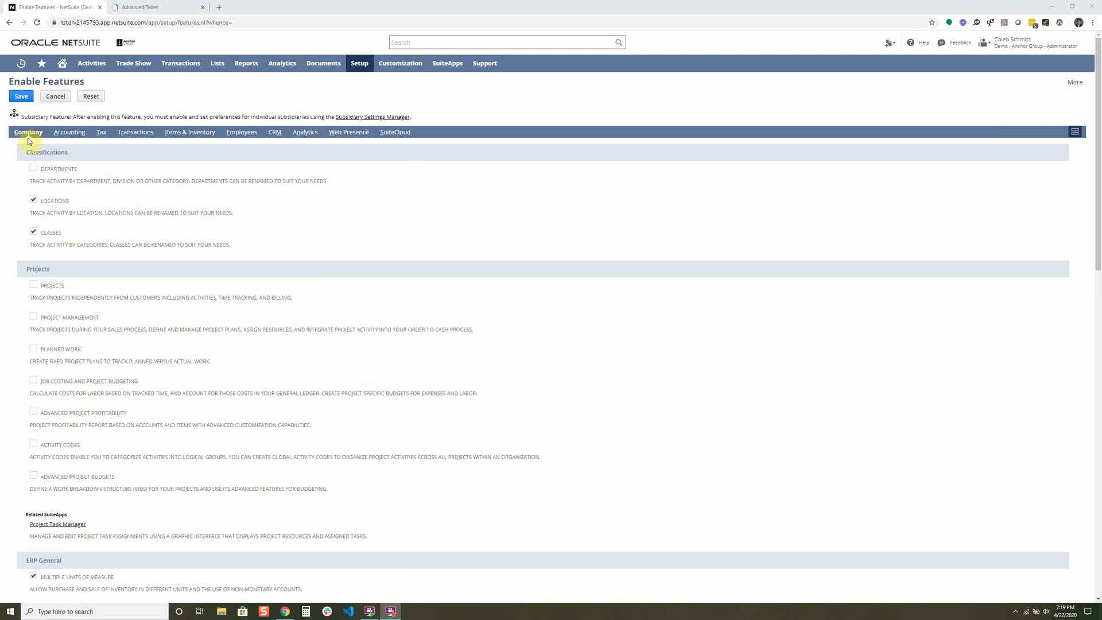
{"action": "mouse_move", "coordinate": [135, 132]}
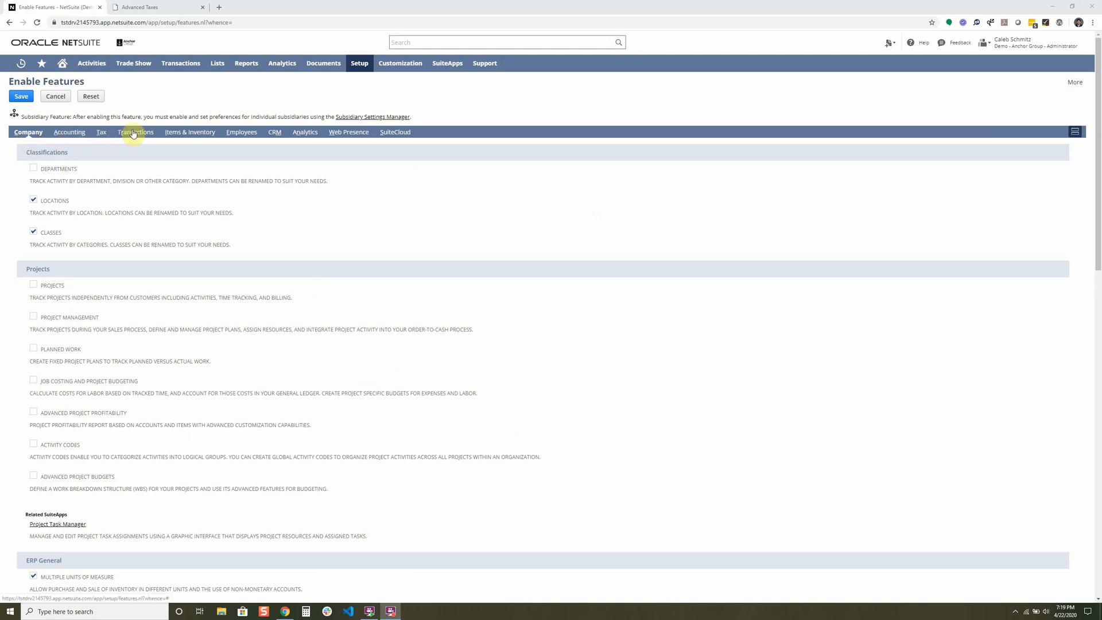
{"action": "mouse_move", "coordinate": [190, 132]}
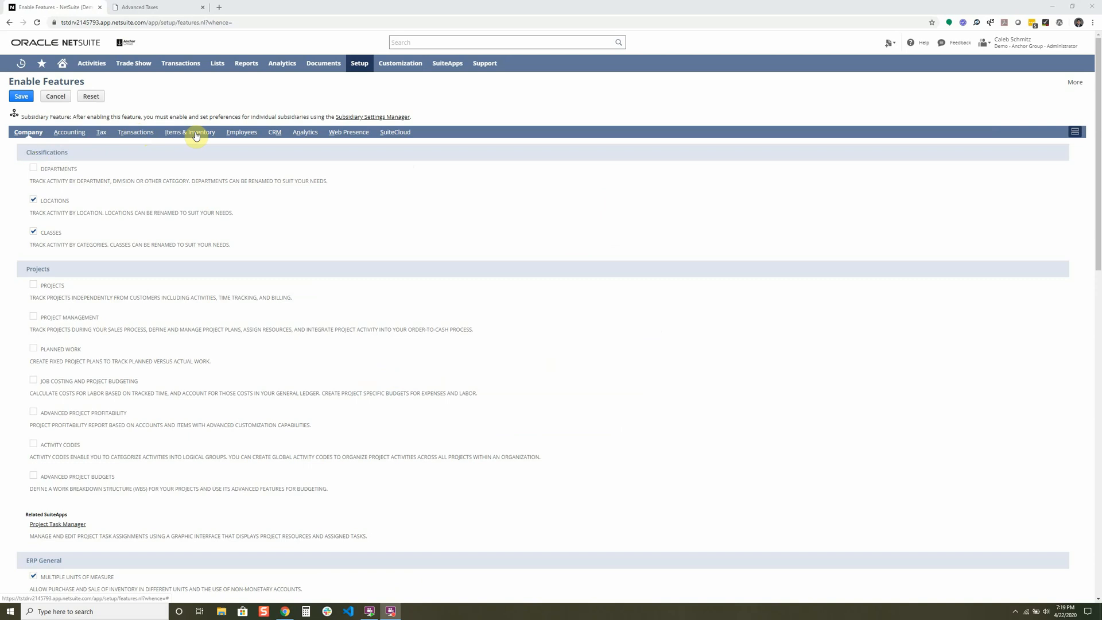
{"action": "mouse_move", "coordinate": [395, 132]}
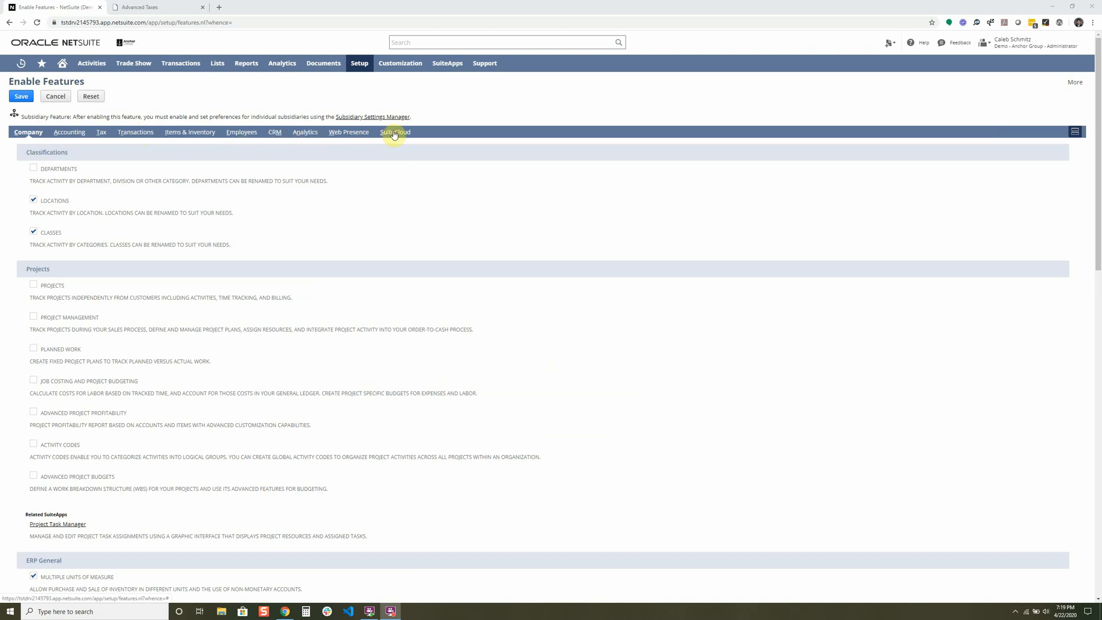
{"action": "mouse_move", "coordinate": [1077, 132]}
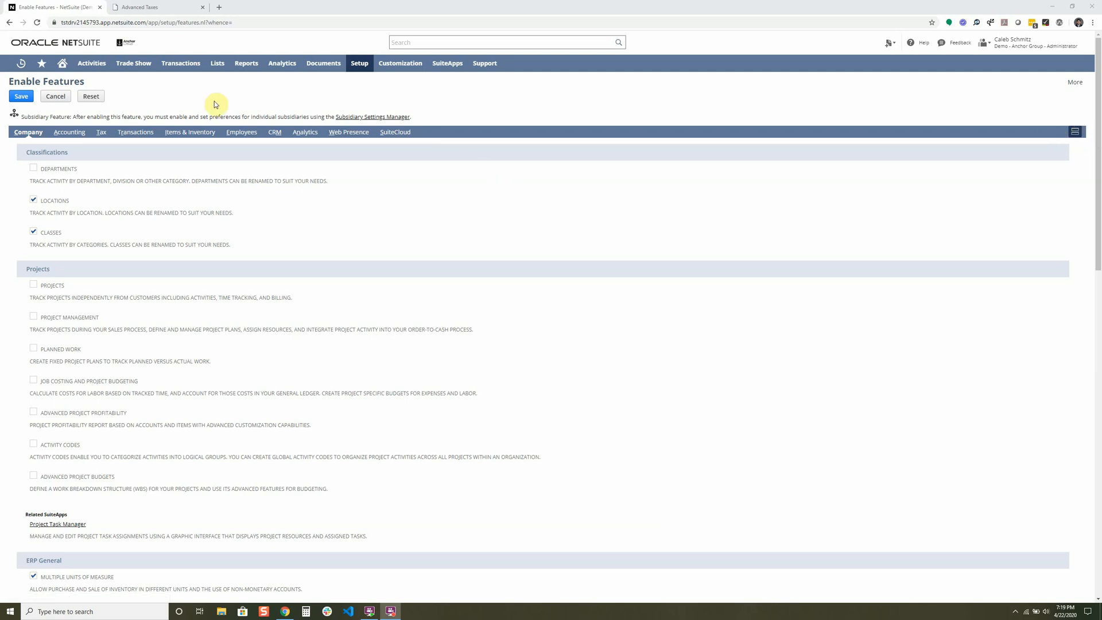
{"action": "mouse_move", "coordinate": [395, 217]}
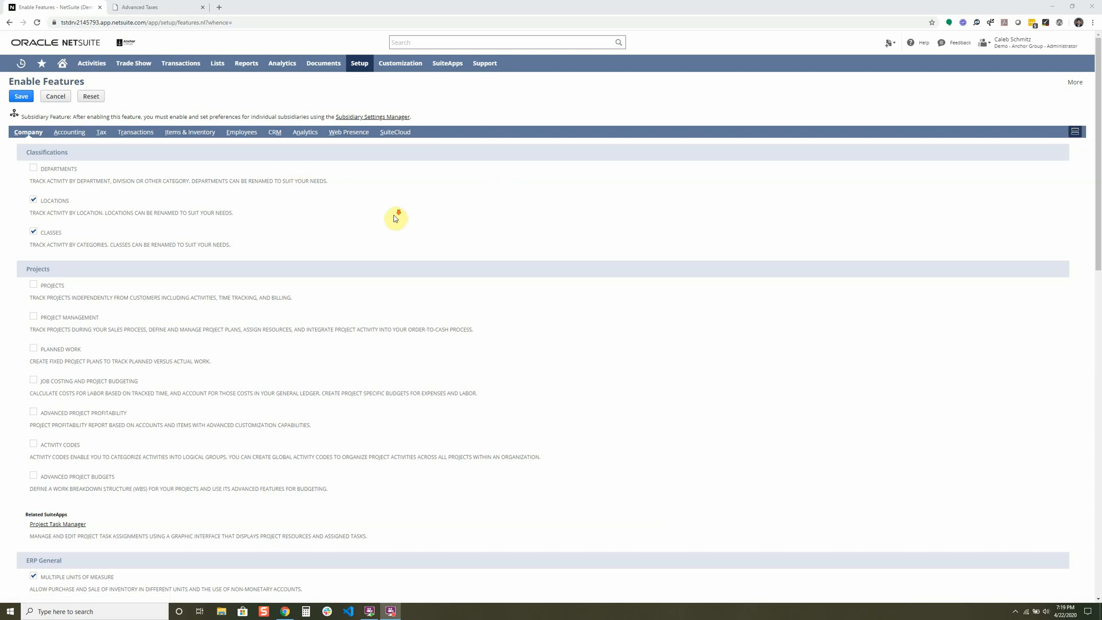
{"action": "scroll", "scroll_direction": "down", "scroll_amount": 3}
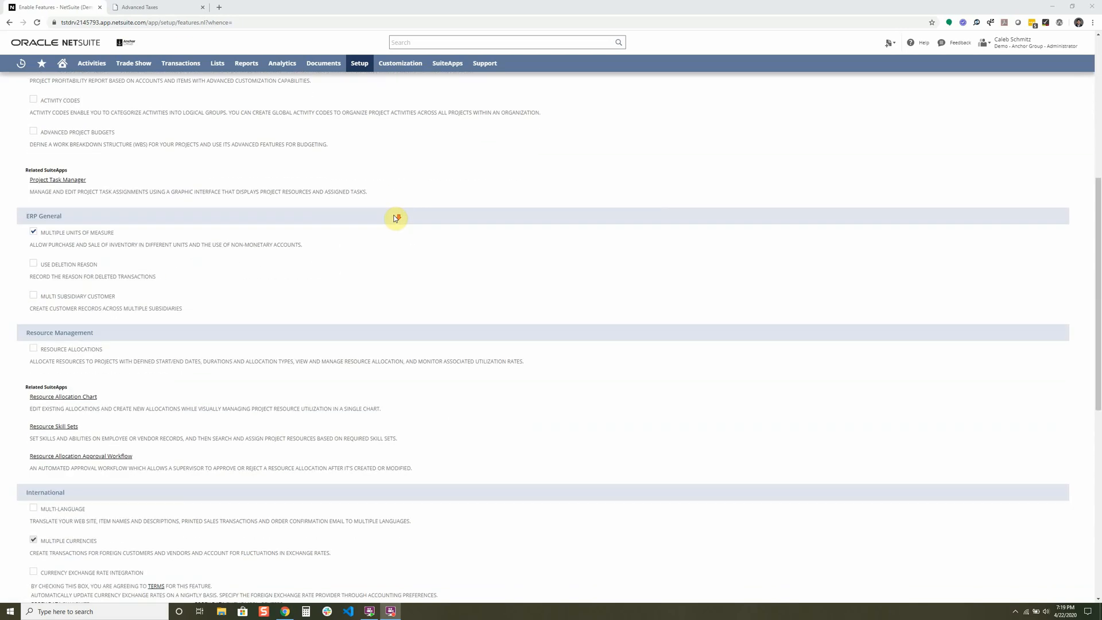
{"action": "scroll", "scroll_direction": "down", "scroll_amount": 3}
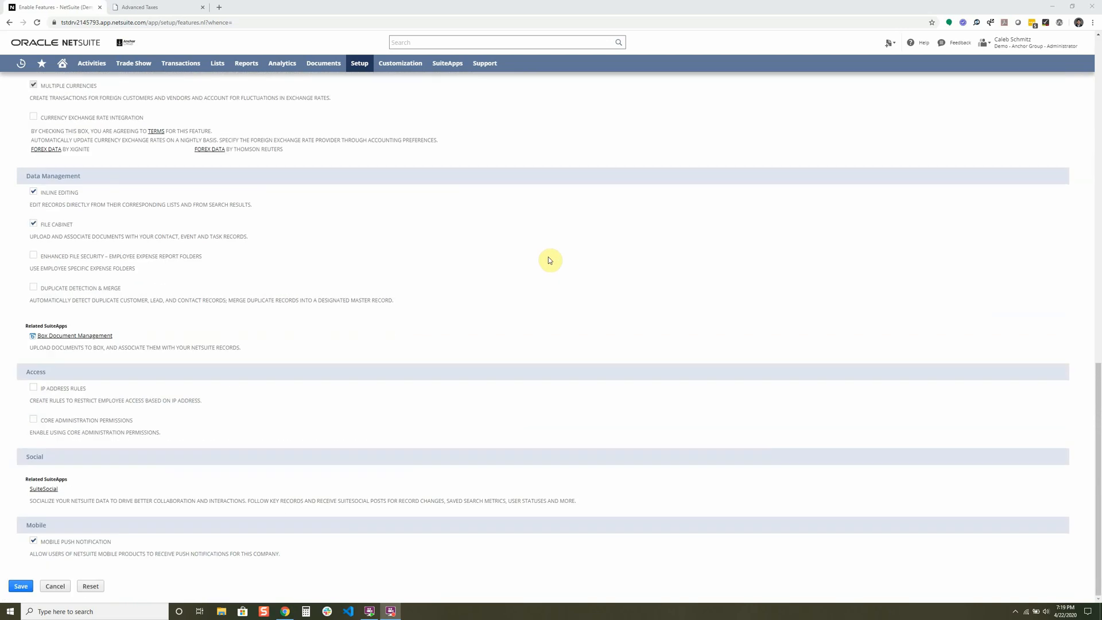
{"action": "scroll", "scroll_direction": "up", "scroll_amount": 3}
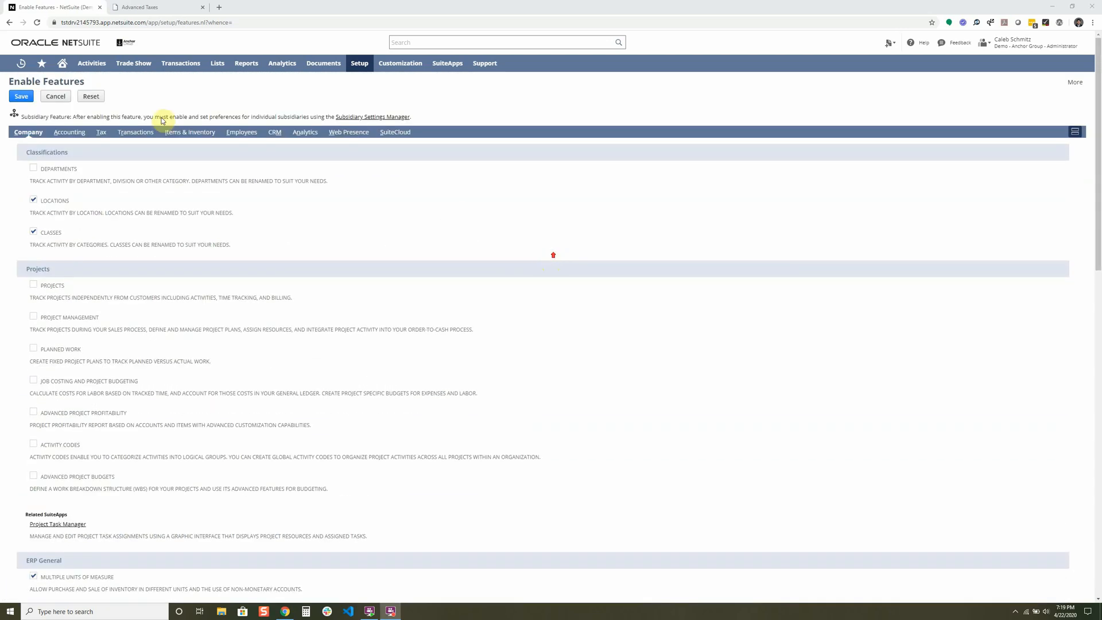
Step: Review the Accounting subtab top to bottom, then show the Tax subtab with Advanced Taxes enabled
{"action": "left_click", "coordinate": [68, 130]}
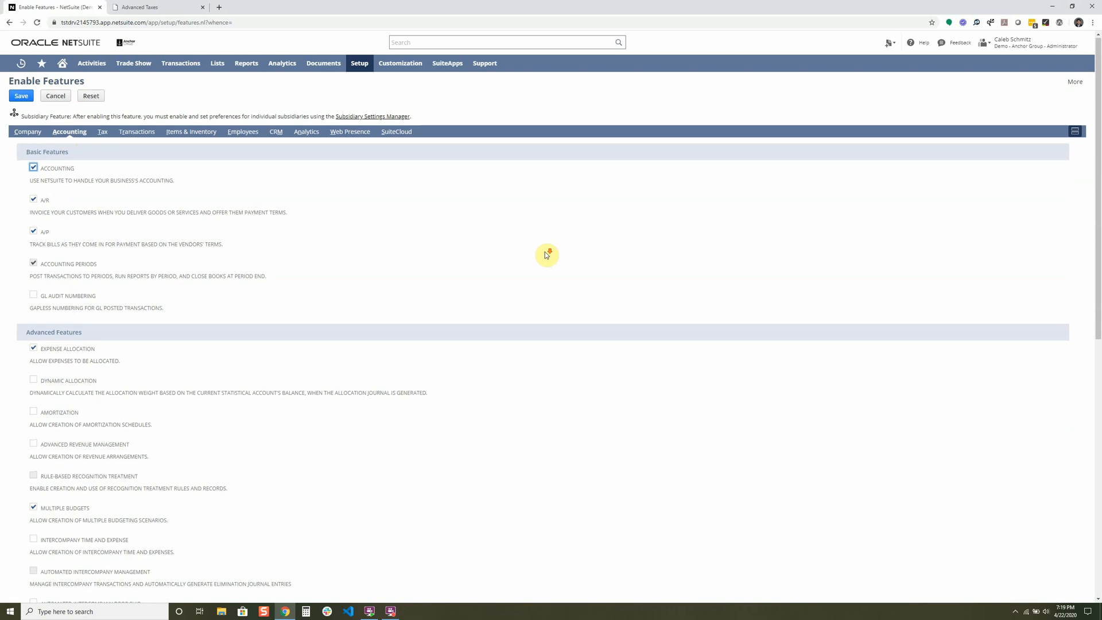
{"action": "scroll", "scroll_direction": "down", "scroll_amount": 3}
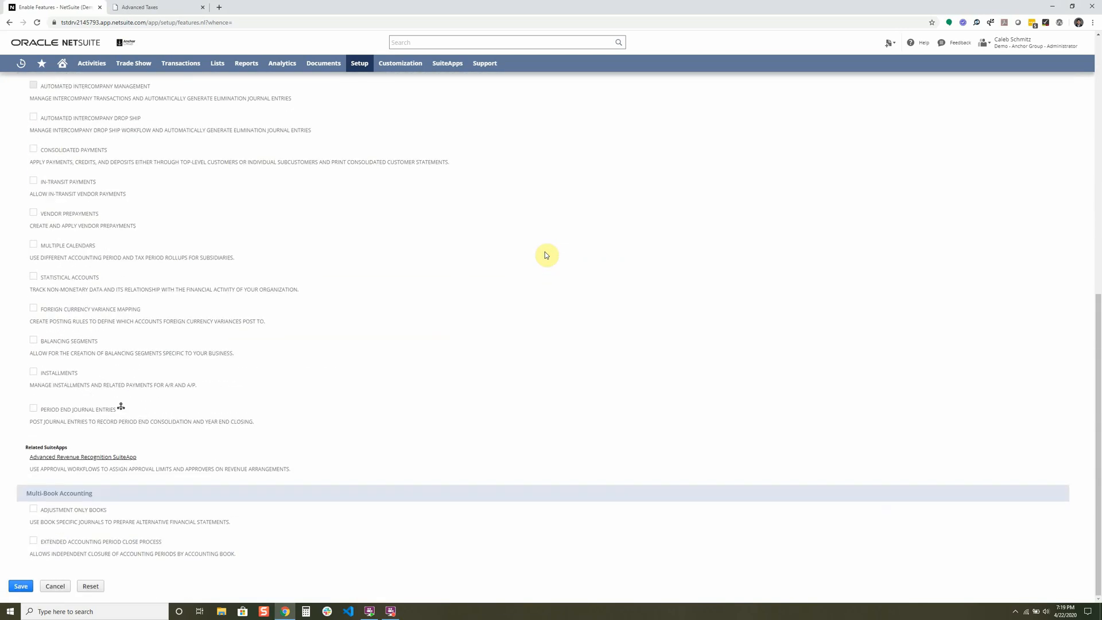
{"action": "scroll", "scroll_direction": "up", "scroll_amount": 3}
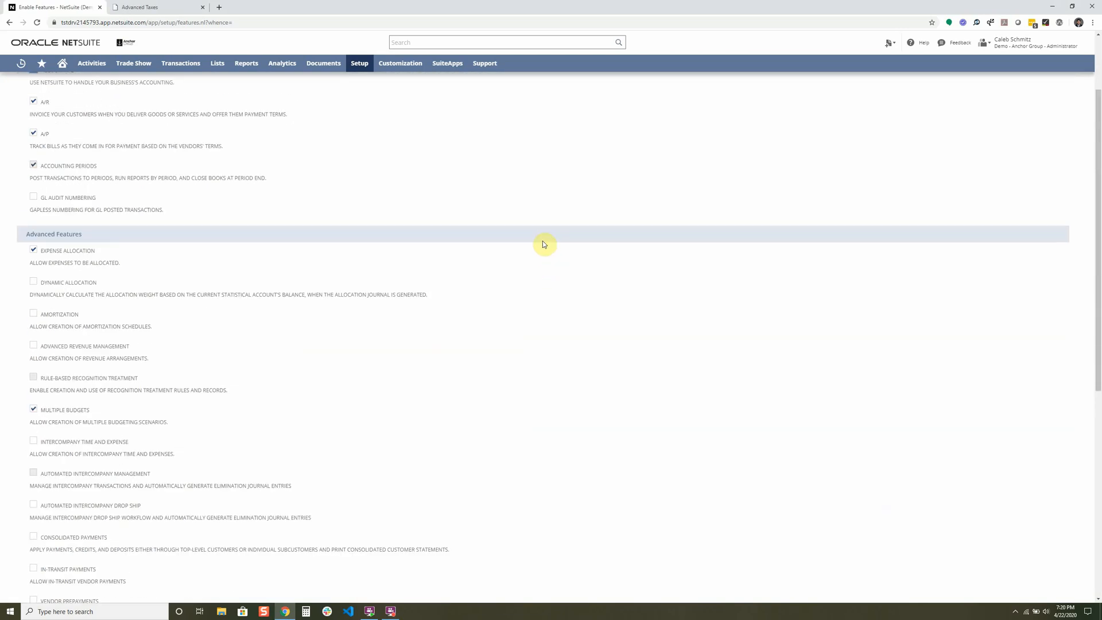
{"action": "scroll", "scroll_direction": "up", "scroll_amount": 3}
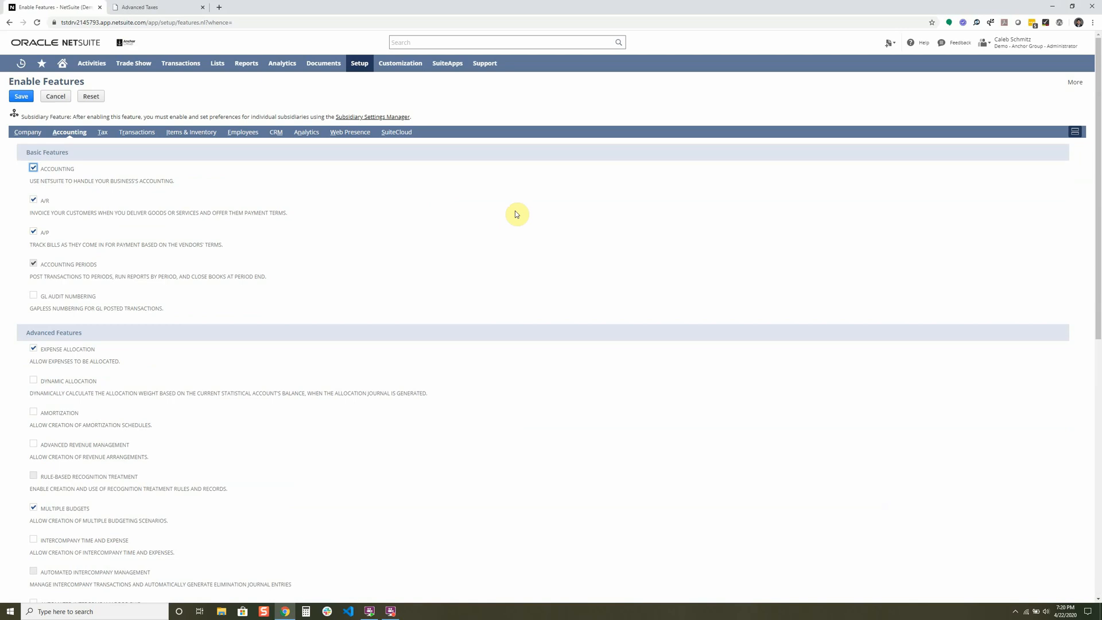
{"action": "mouse_move", "coordinate": [69, 132]}
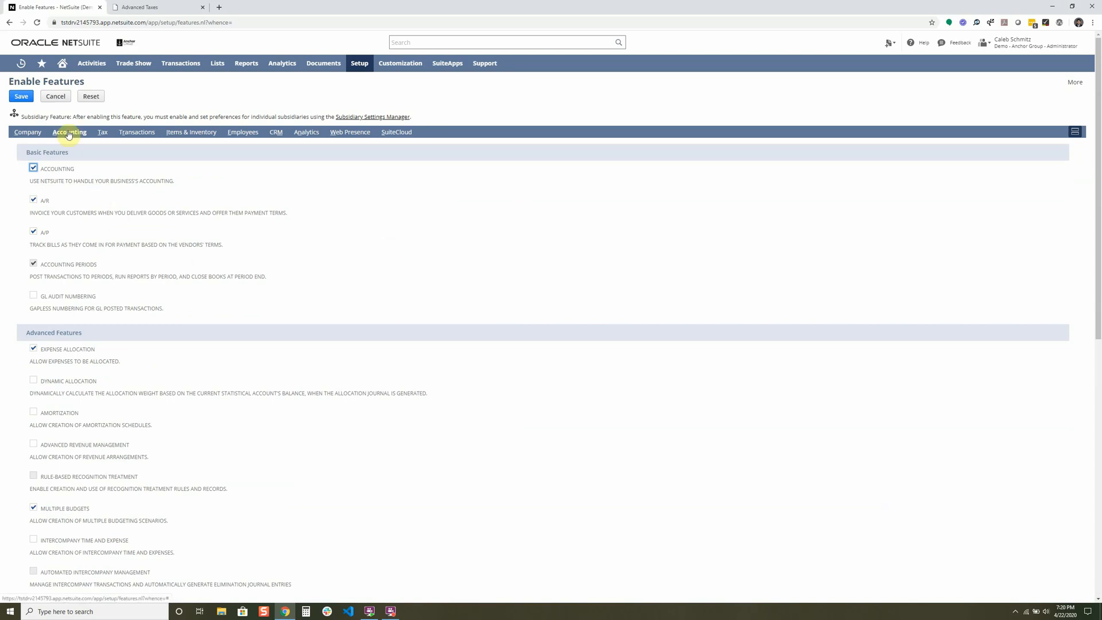
{"action": "mouse_move", "coordinate": [70, 135]}
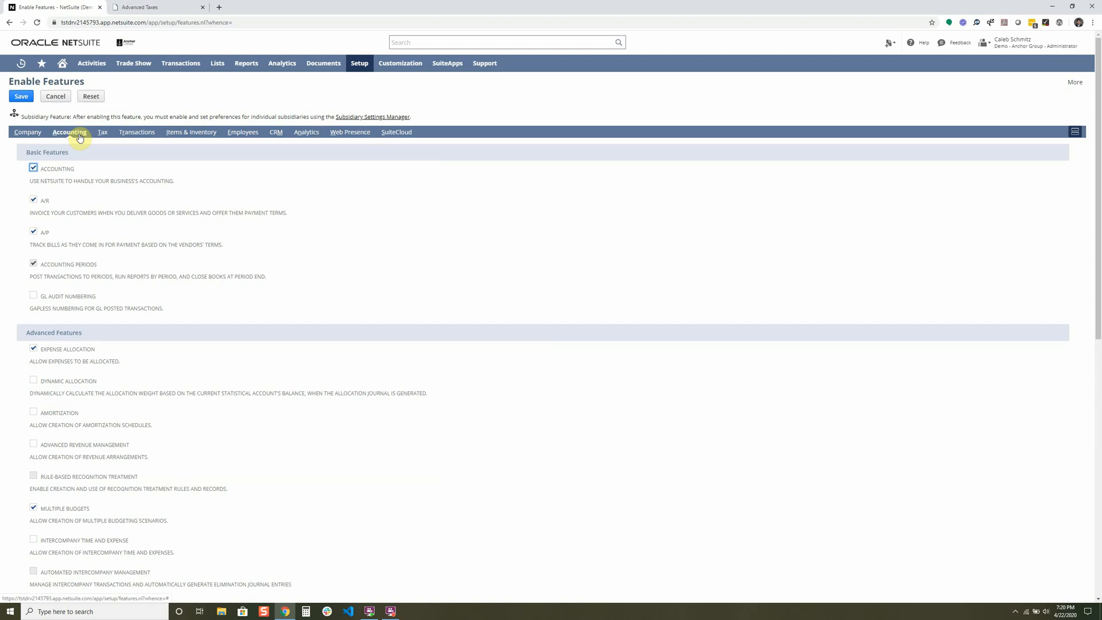
{"action": "mouse_move", "coordinate": [333, 216]}
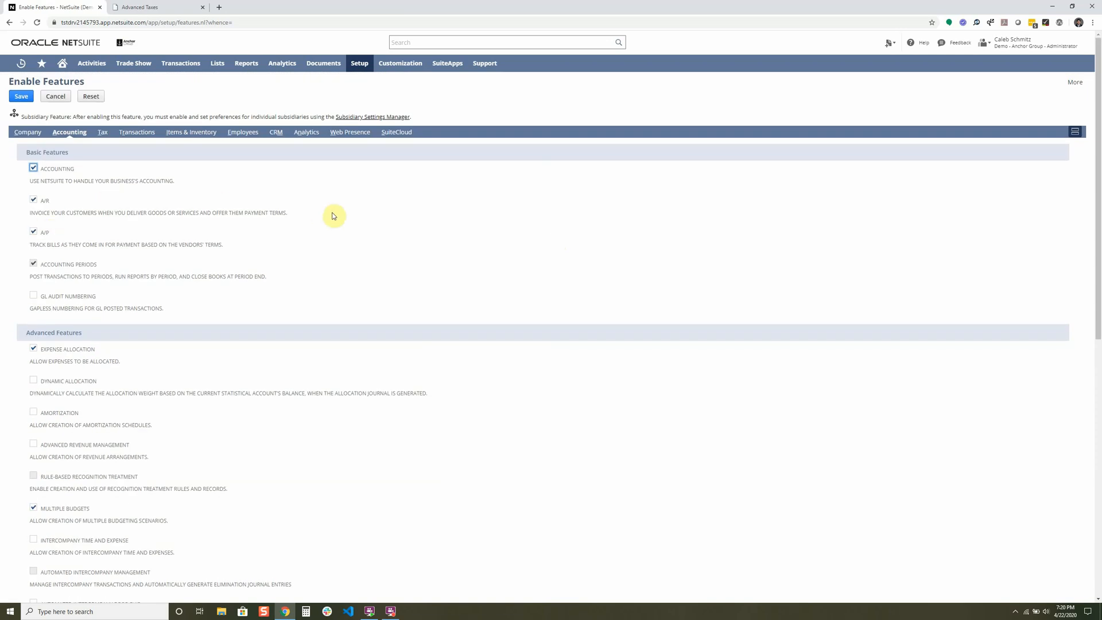
{"action": "mouse_move", "coordinate": [368, 248]}
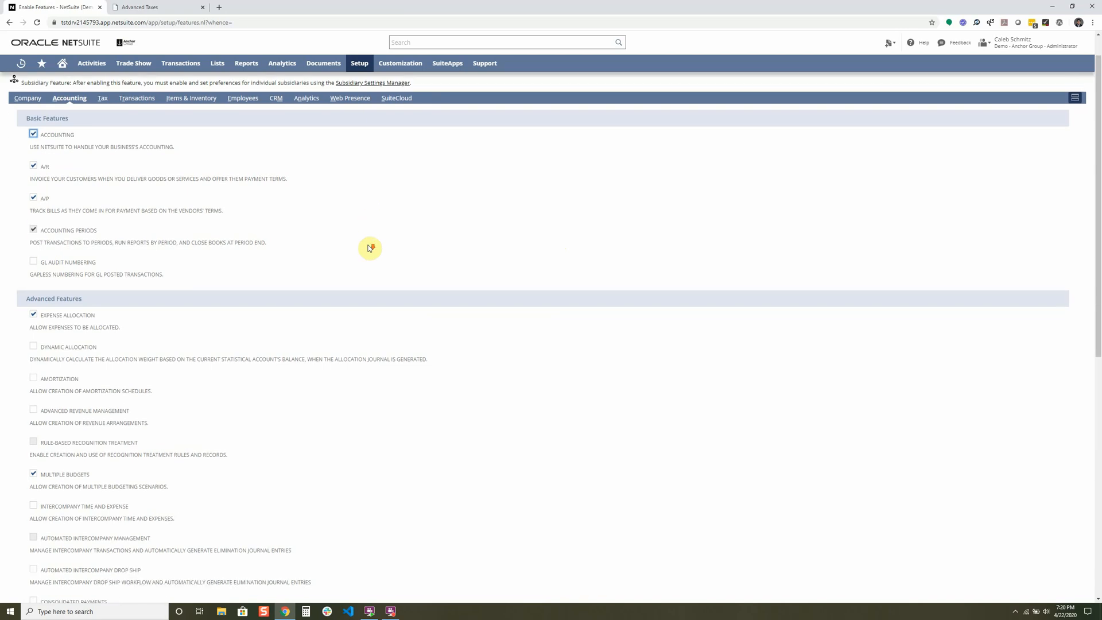
{"action": "left_click", "coordinate": [101, 131]}
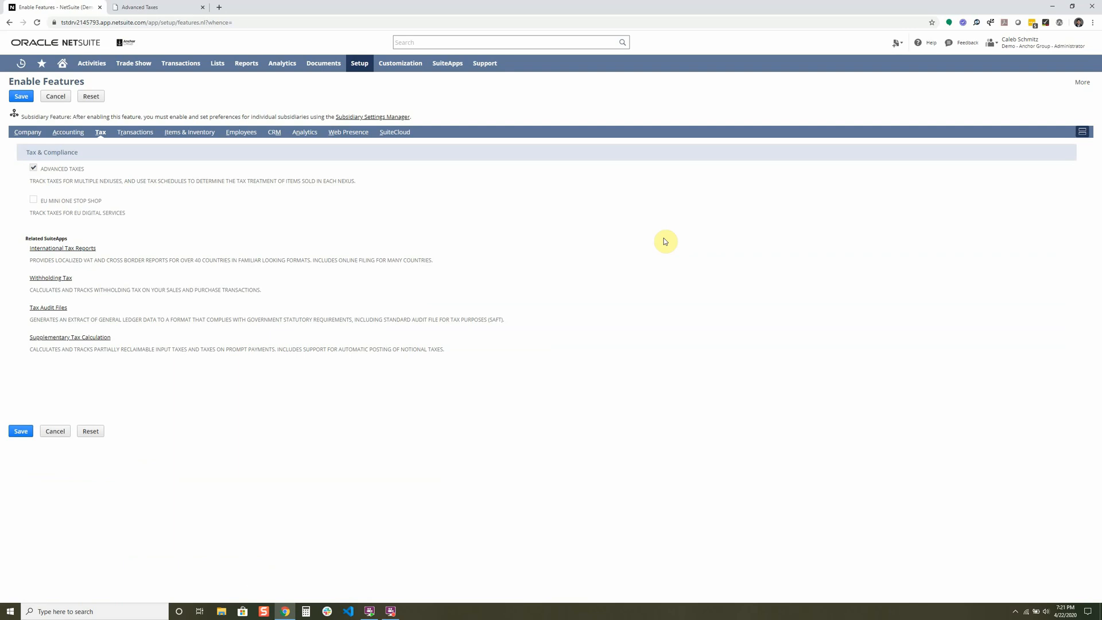
{"action": "mouse_move", "coordinate": [86, 174]}
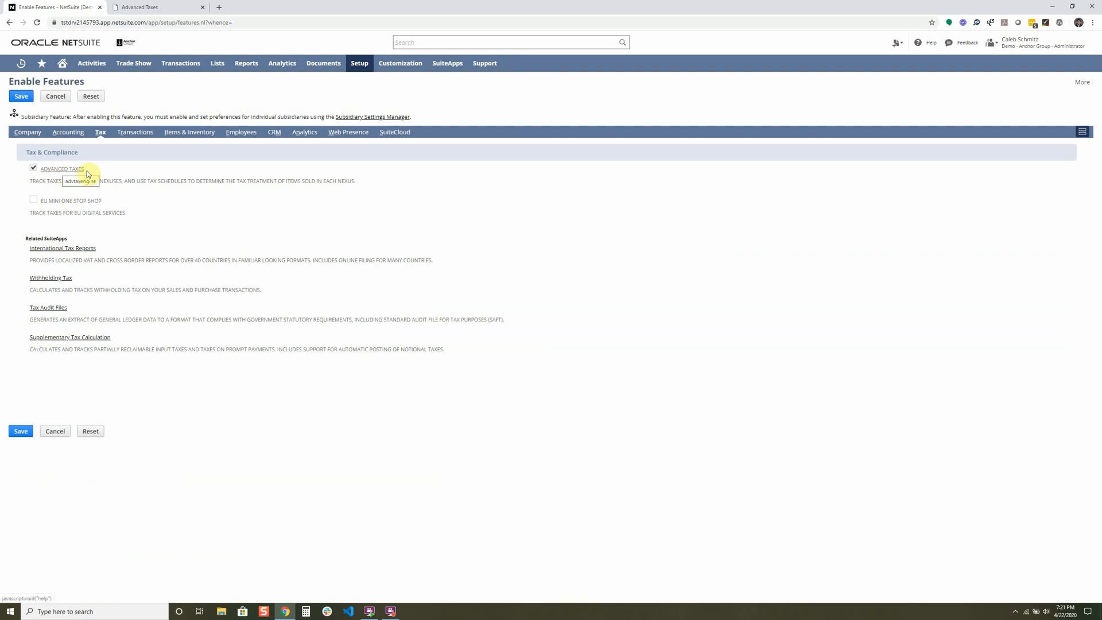
{"action": "mouse_move", "coordinate": [92, 175]}
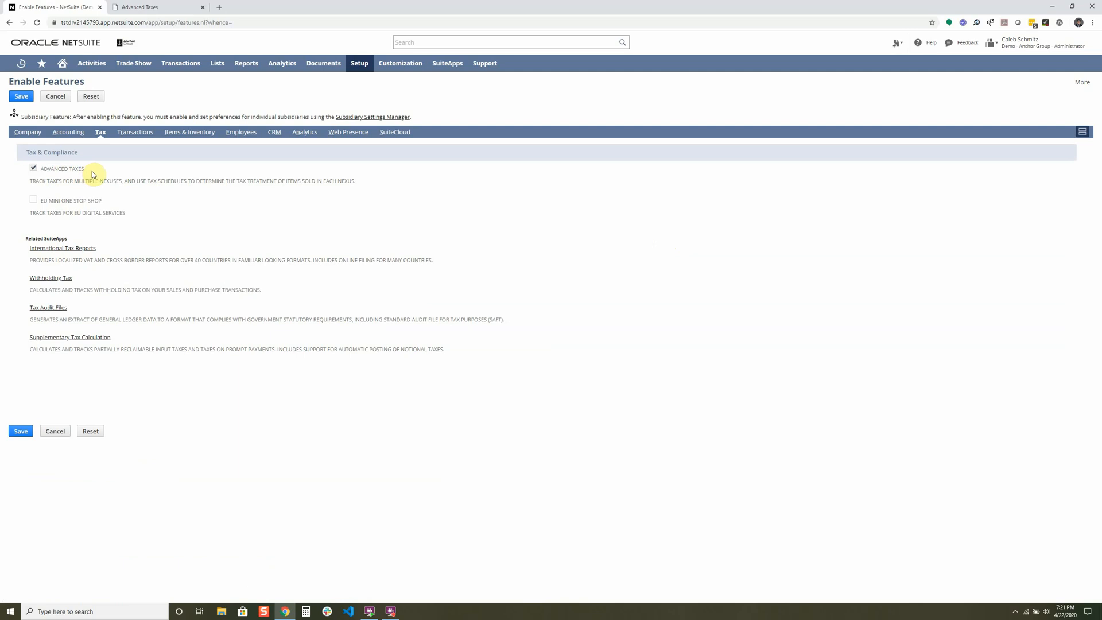
{"action": "mouse_move", "coordinate": [472, 230]}
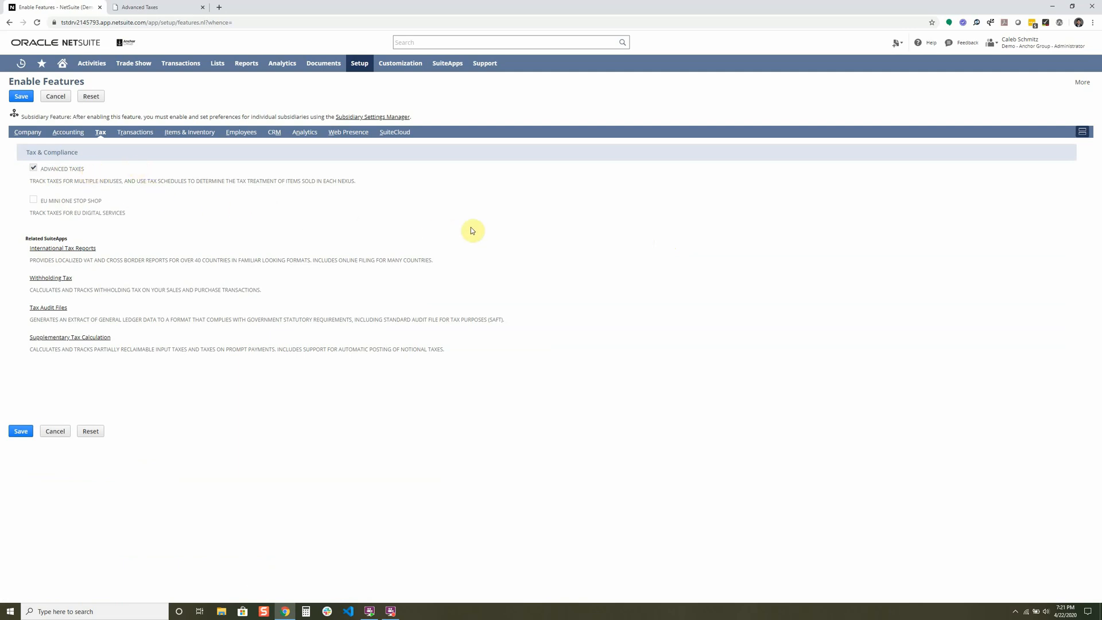
{"action": "mouse_move", "coordinate": [593, 229]}
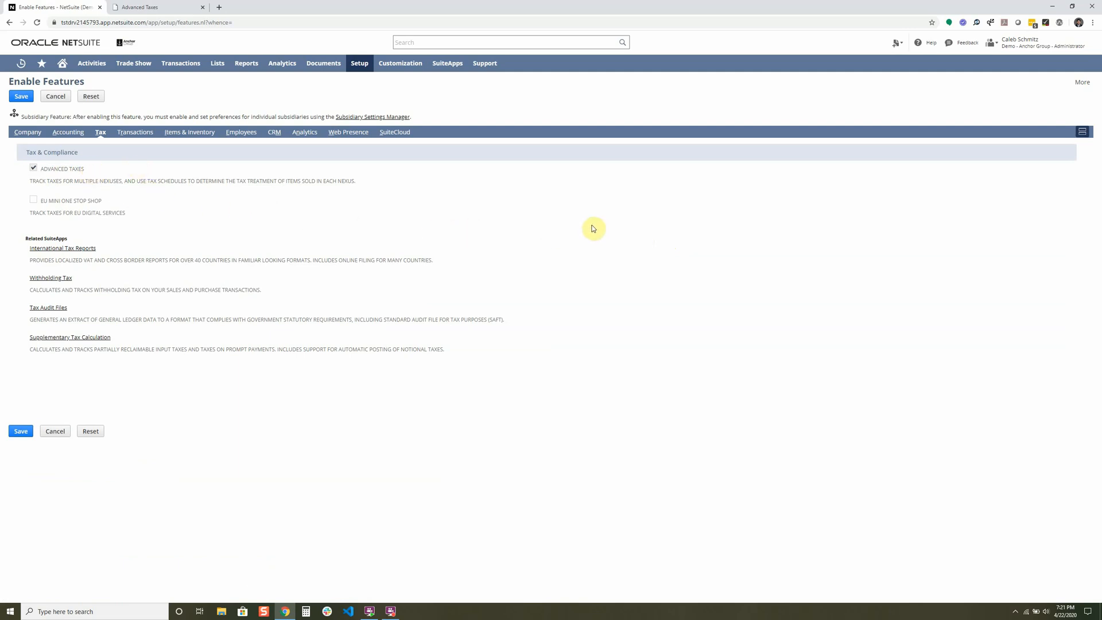
Step: Show the Items & Inventory subtab down to the Inventory section with Assembly Items and Lot Tracking
{"action": "left_click", "coordinate": [189, 132]}
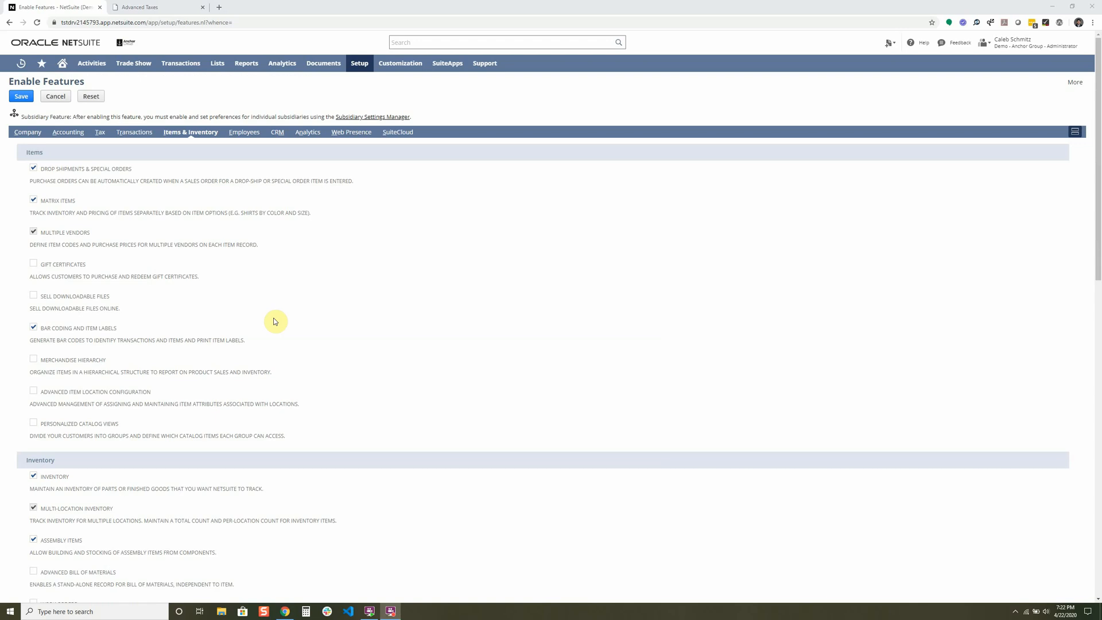
{"action": "mouse_move", "coordinate": [150, 161]}
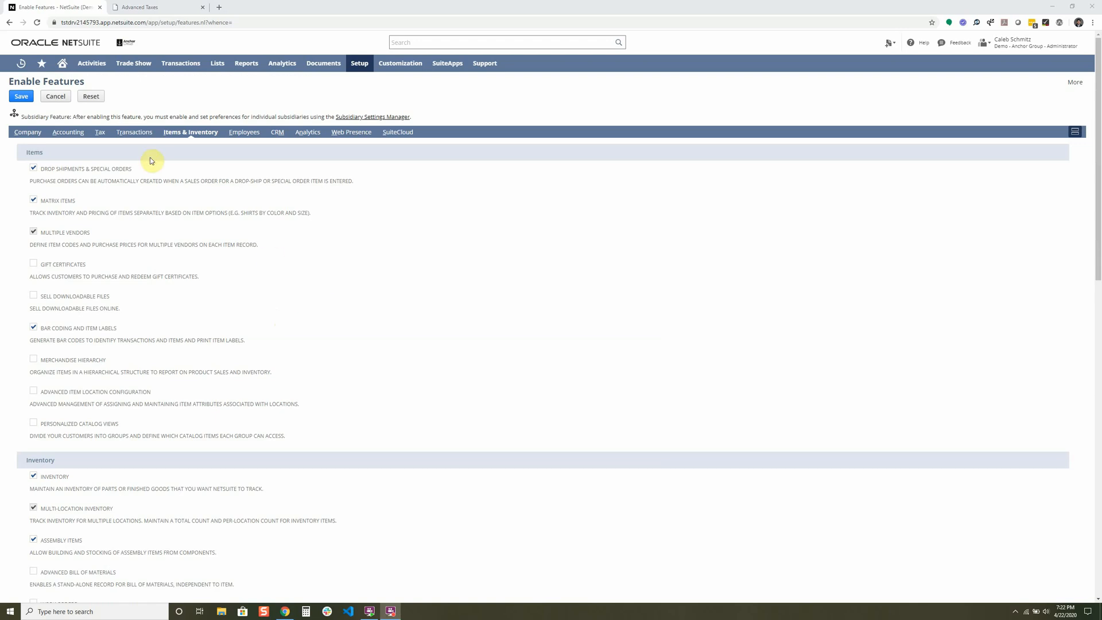
{"action": "mouse_move", "coordinate": [452, 340]}
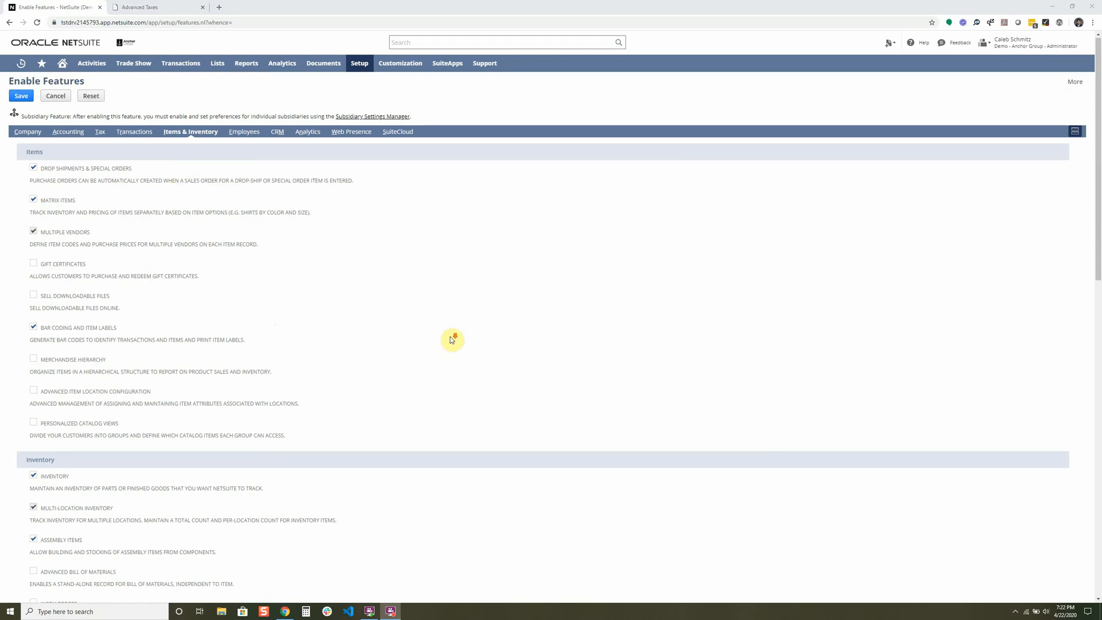
{"action": "scroll", "scroll_direction": "down", "scroll_amount": 3}
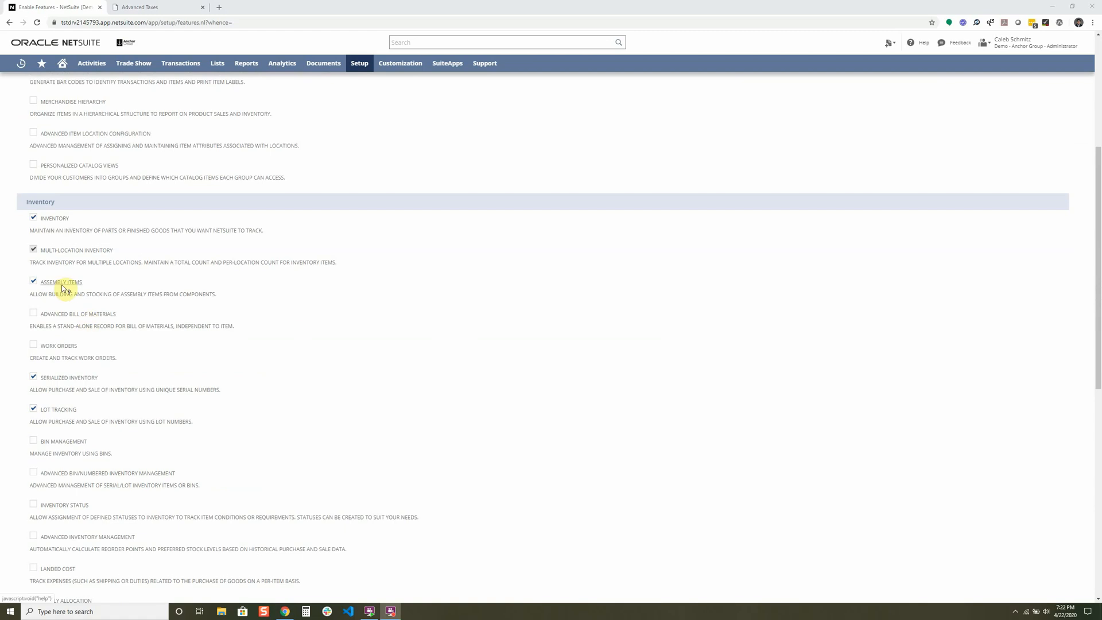
{"action": "mouse_move", "coordinate": [358, 294]}
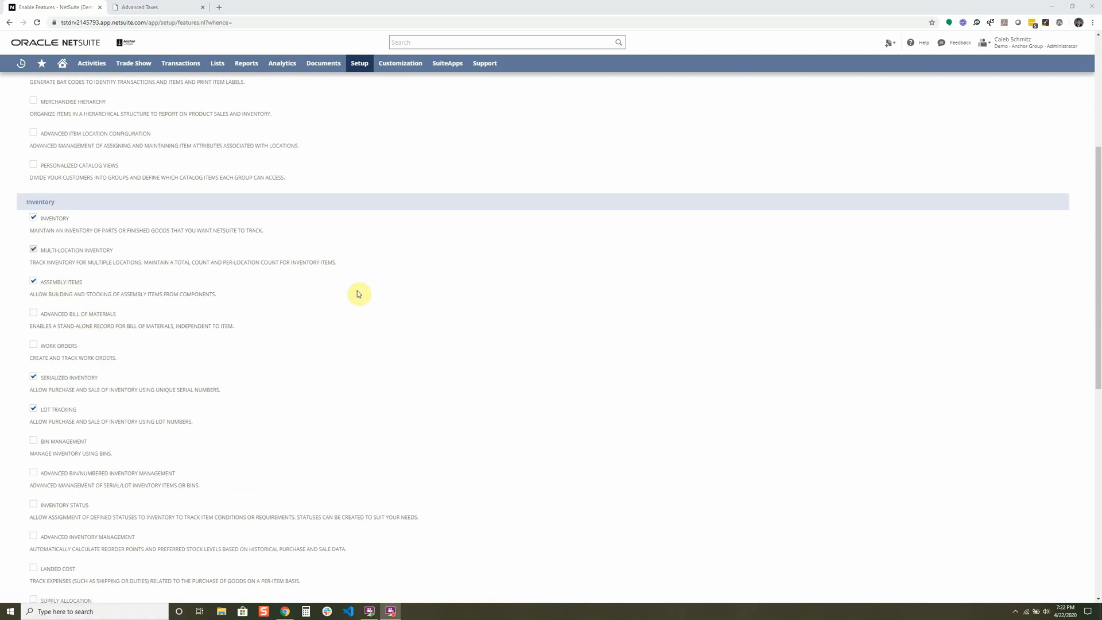
{"action": "mouse_move", "coordinate": [872, 269]}
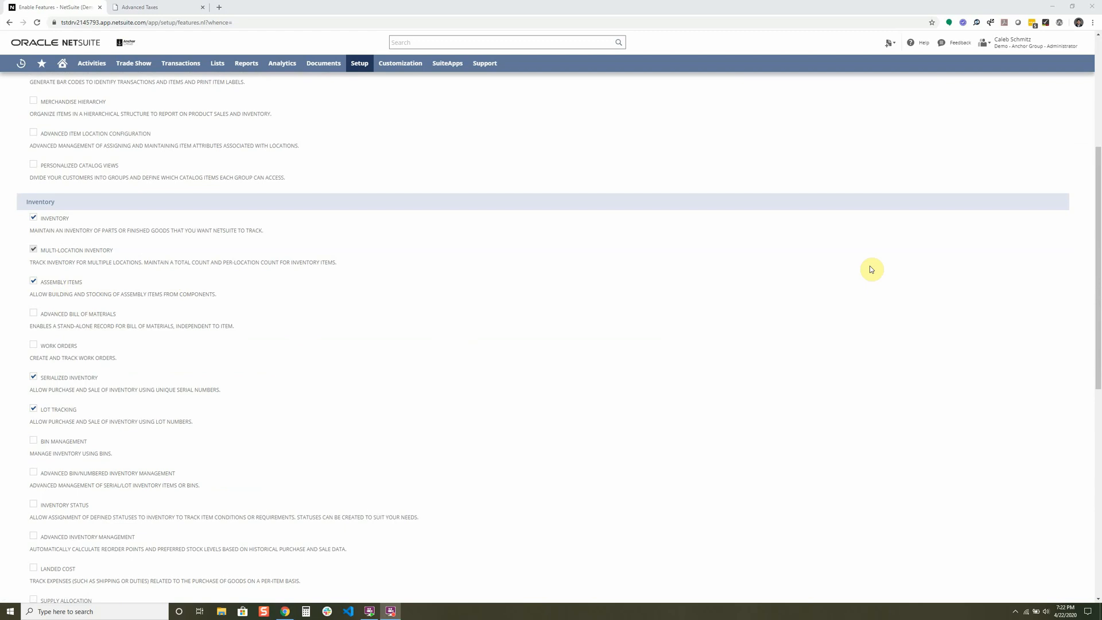
Step: Review the CRM subtab through its Sales, Support, Marketing and Partners sections
{"action": "left_click", "coordinate": [273, 132]}
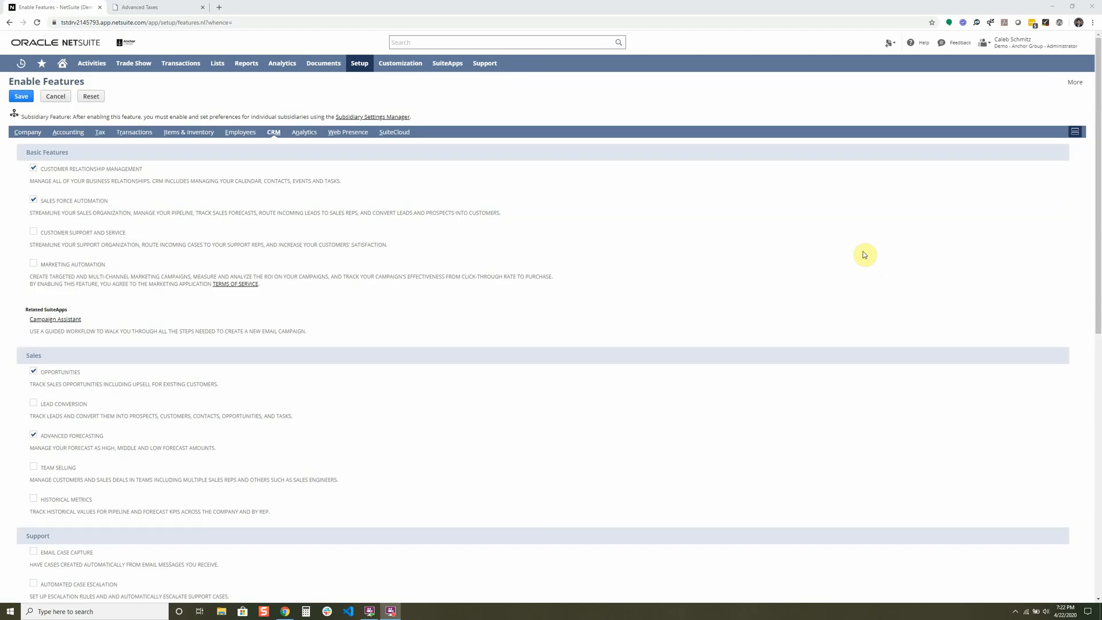
{"action": "mouse_move", "coordinate": [865, 265]}
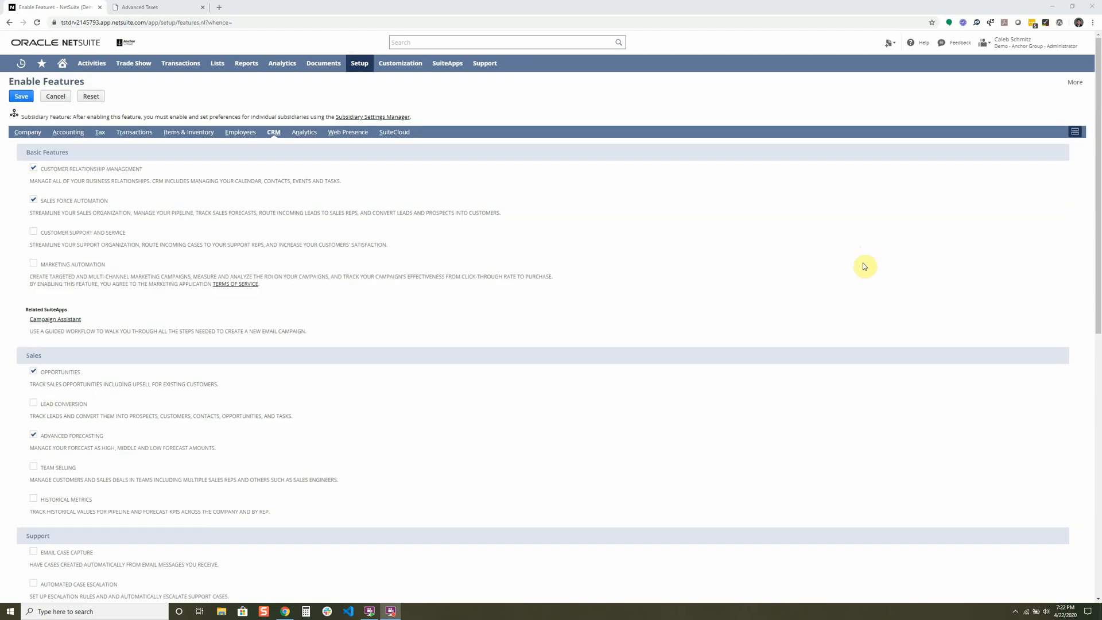
{"action": "mouse_move", "coordinate": [844, 261]}
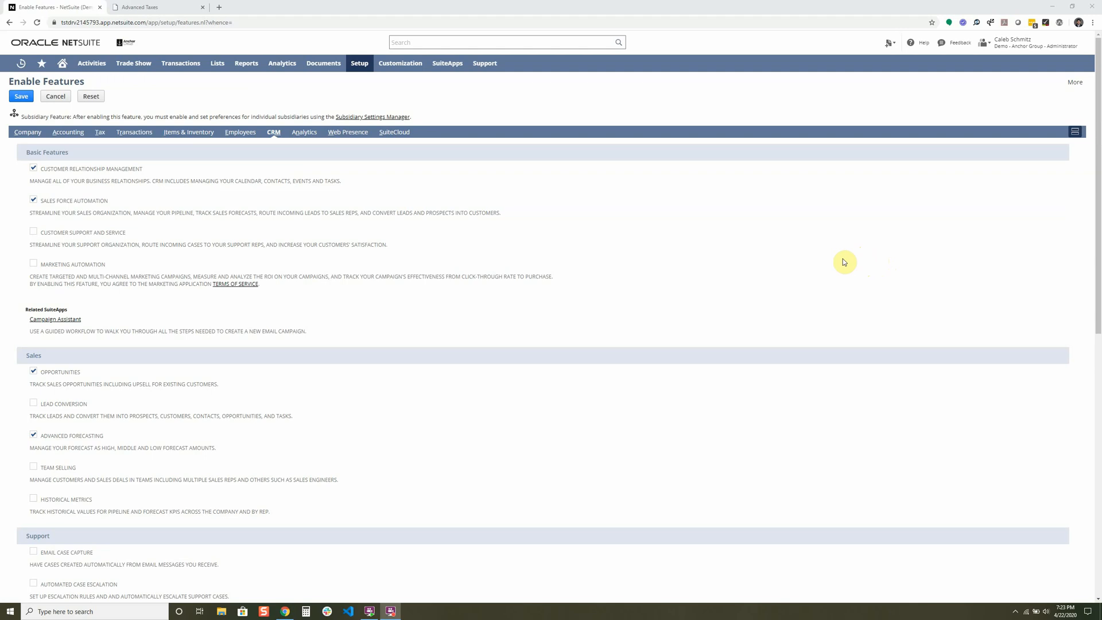
{"action": "mouse_move", "coordinate": [764, 261]}
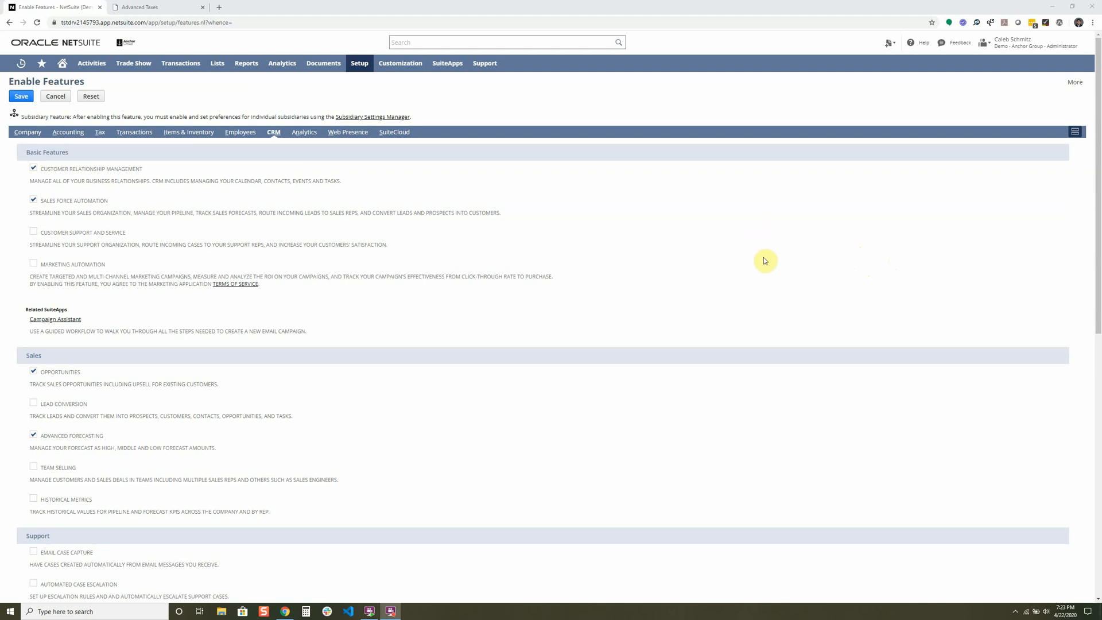
{"action": "mouse_move", "coordinate": [781, 226]}
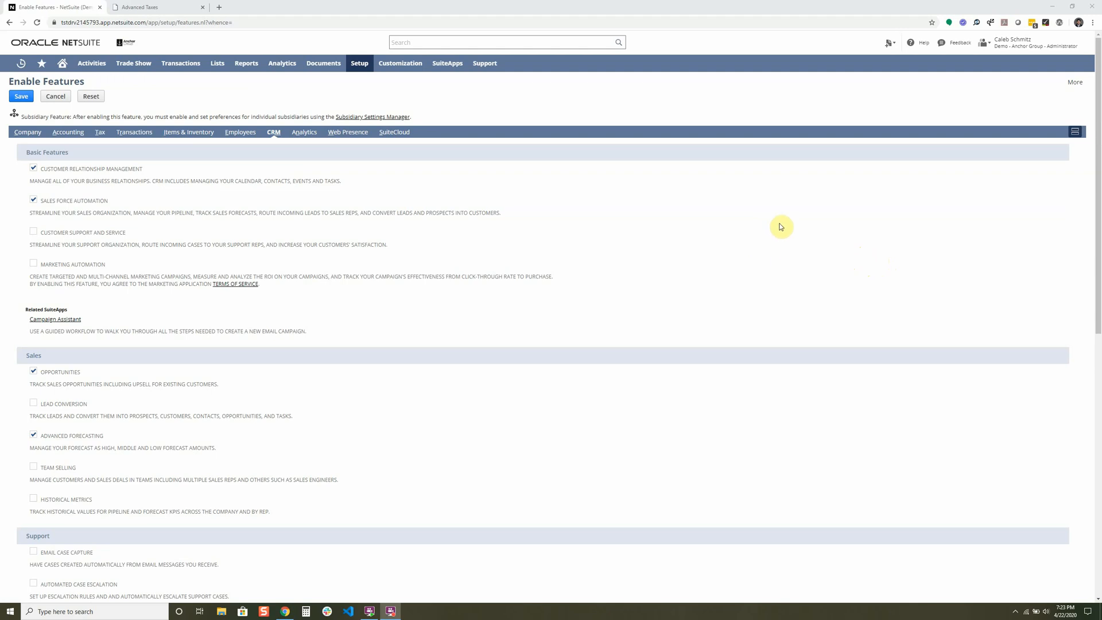
{"action": "mouse_move", "coordinate": [782, 250]}
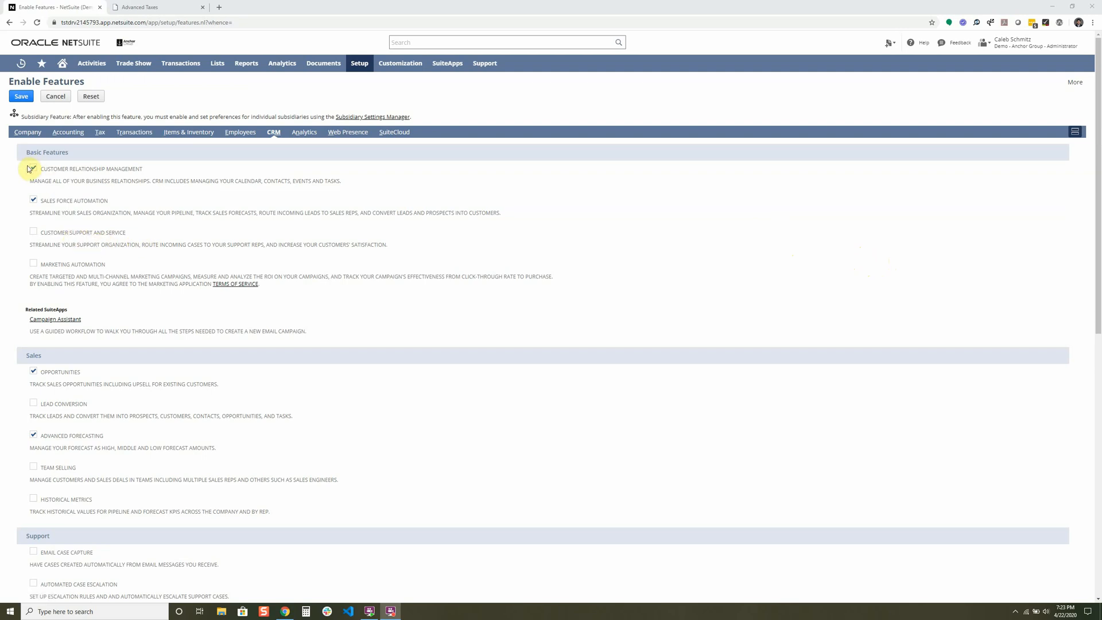
{"action": "scroll", "scroll_direction": "down", "scroll_amount": 3}
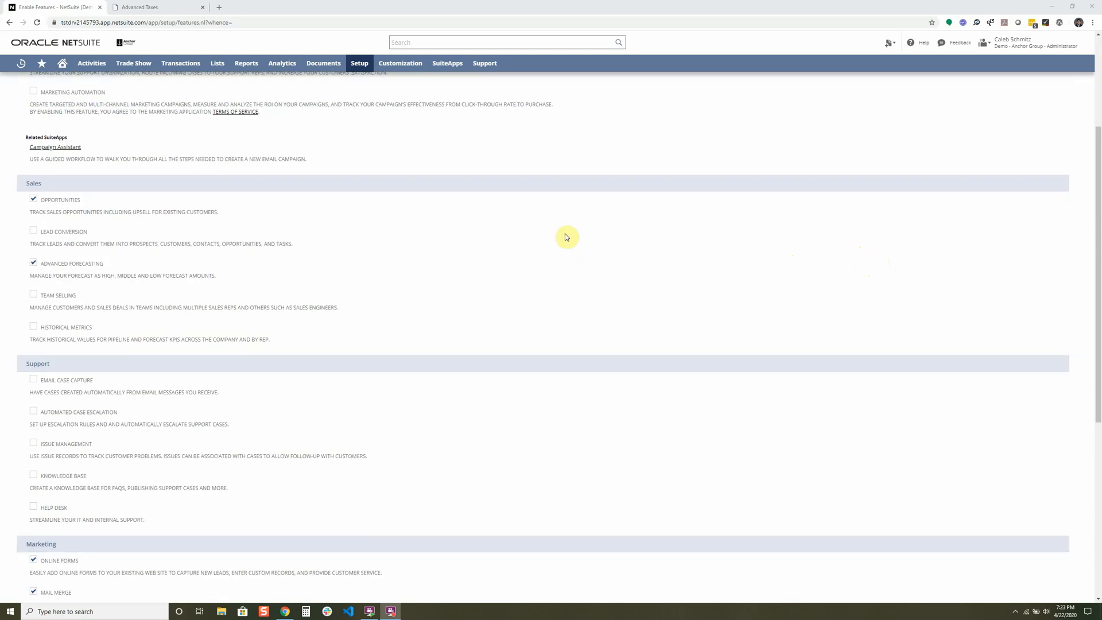
{"action": "mouse_move", "coordinate": [57, 295]}
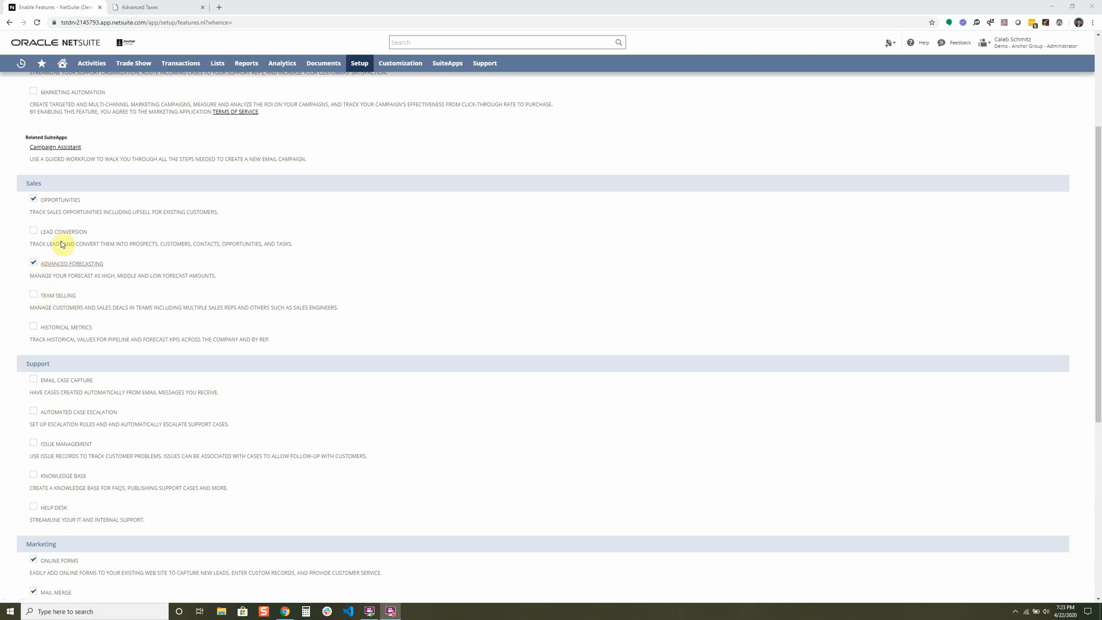
{"action": "scroll", "scroll_direction": "down", "scroll_amount": 3}
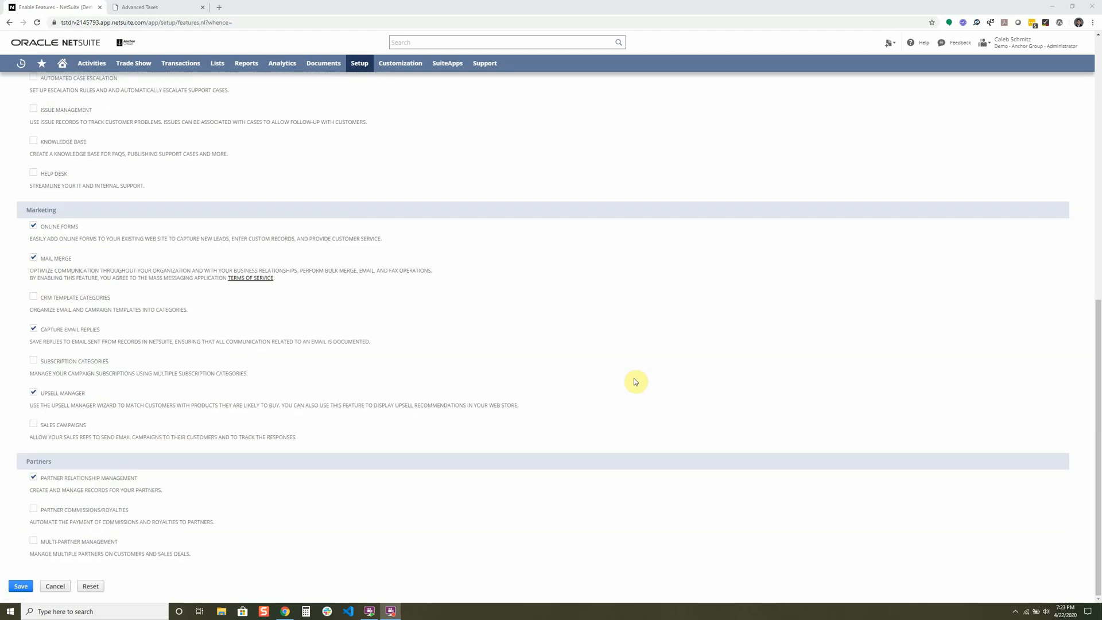
{"action": "scroll", "scroll_direction": "up", "scroll_amount": 3}
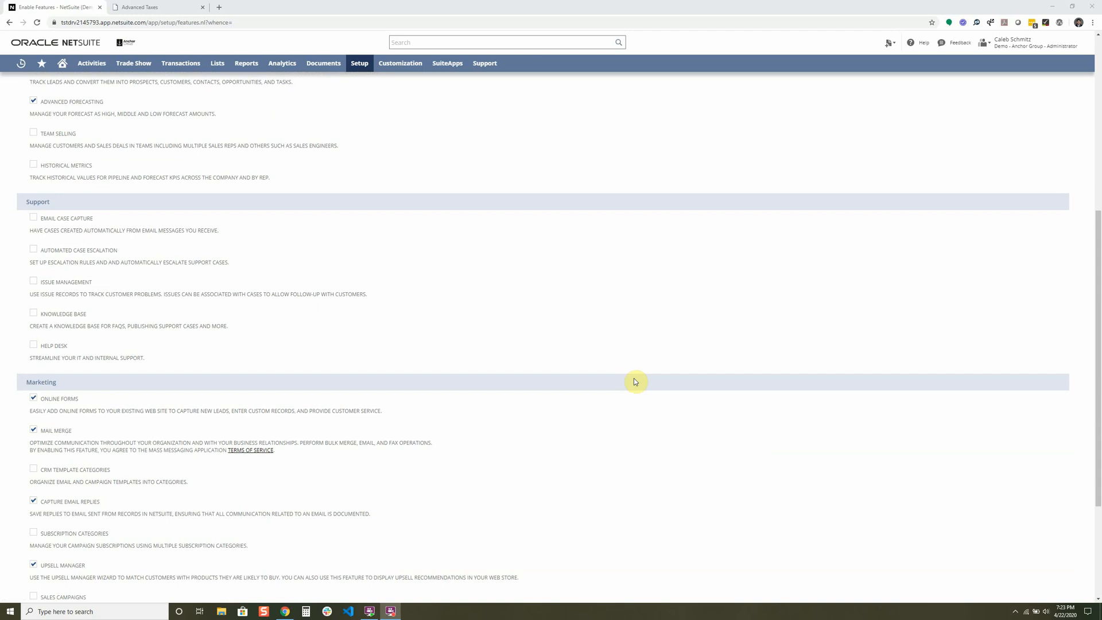
Step: Show the Analytics subtab with KPI Scorecards and SuiteAnalytics Workbook enabled
{"action": "left_click", "coordinate": [306, 132]}
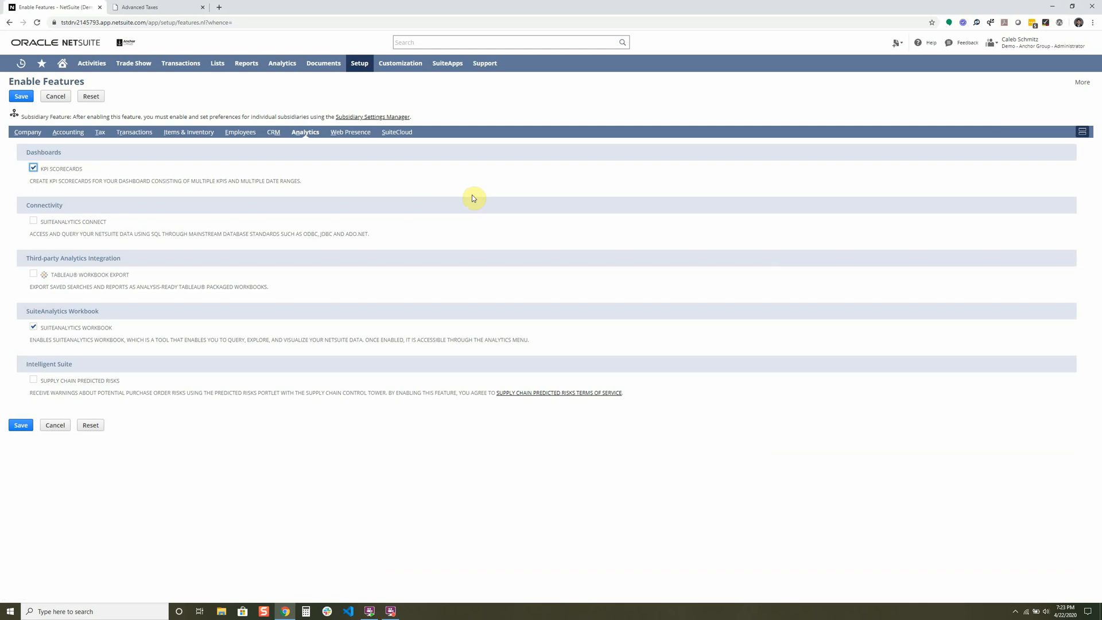
{"action": "mouse_move", "coordinate": [404, 173]}
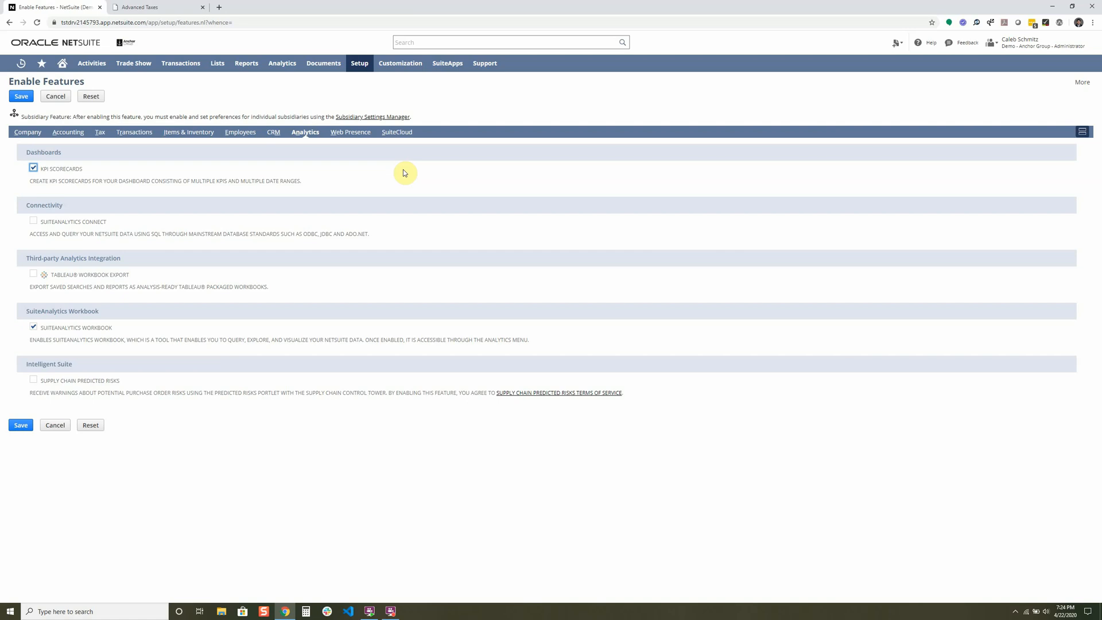
{"action": "mouse_move", "coordinate": [12, 164]}
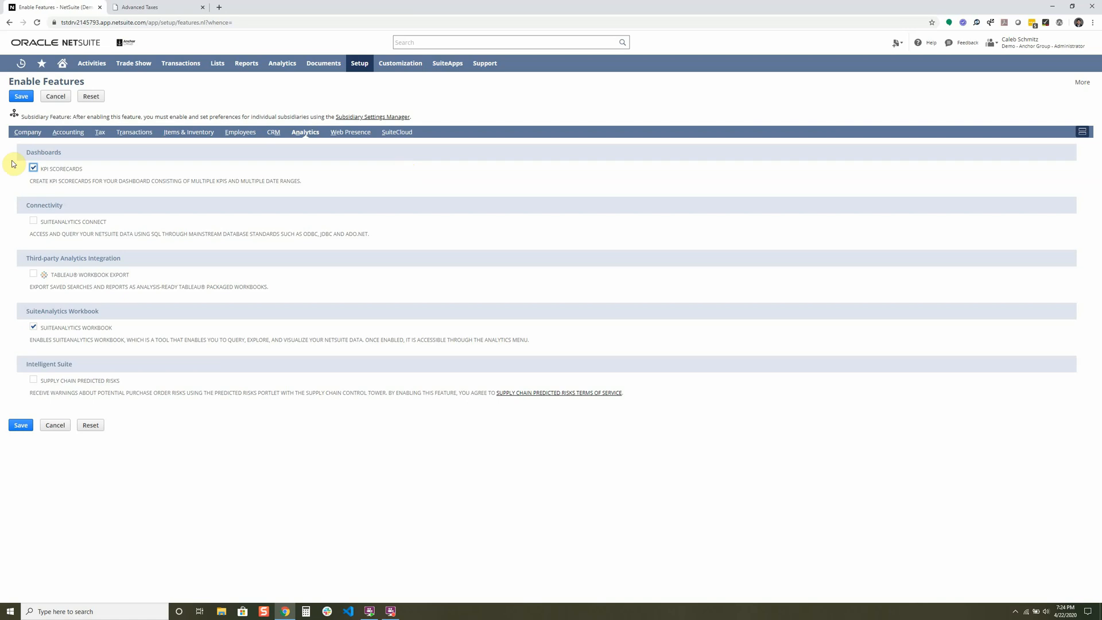
Step: Show the Web Presence subtab with web site, web store and SuiteCommerce features
{"action": "left_click", "coordinate": [349, 132]}
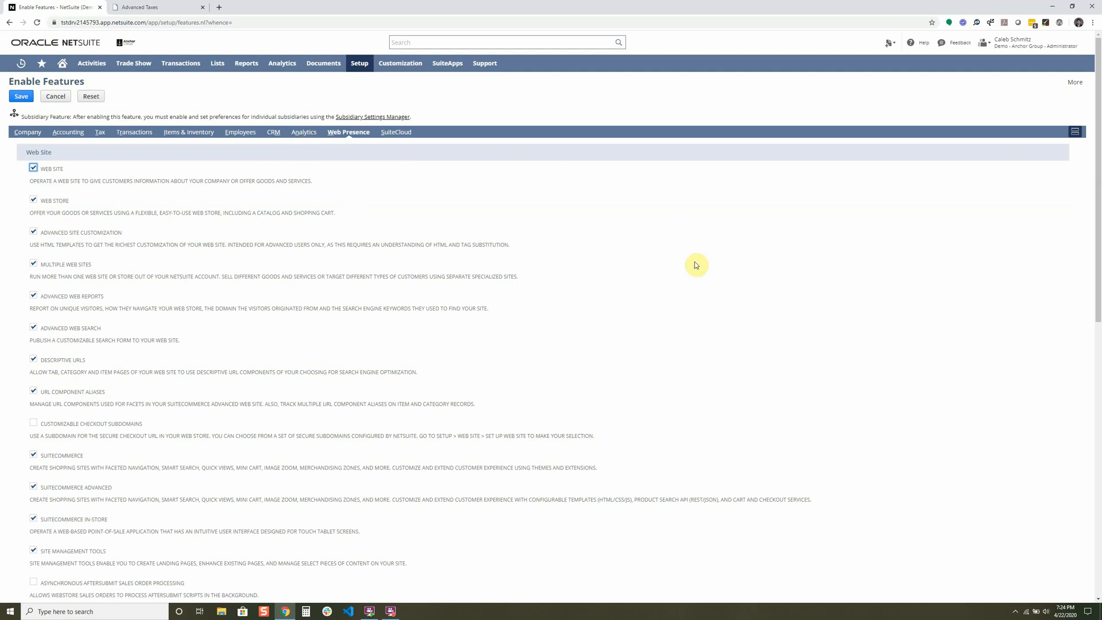
{"action": "mouse_move", "coordinate": [686, 267]}
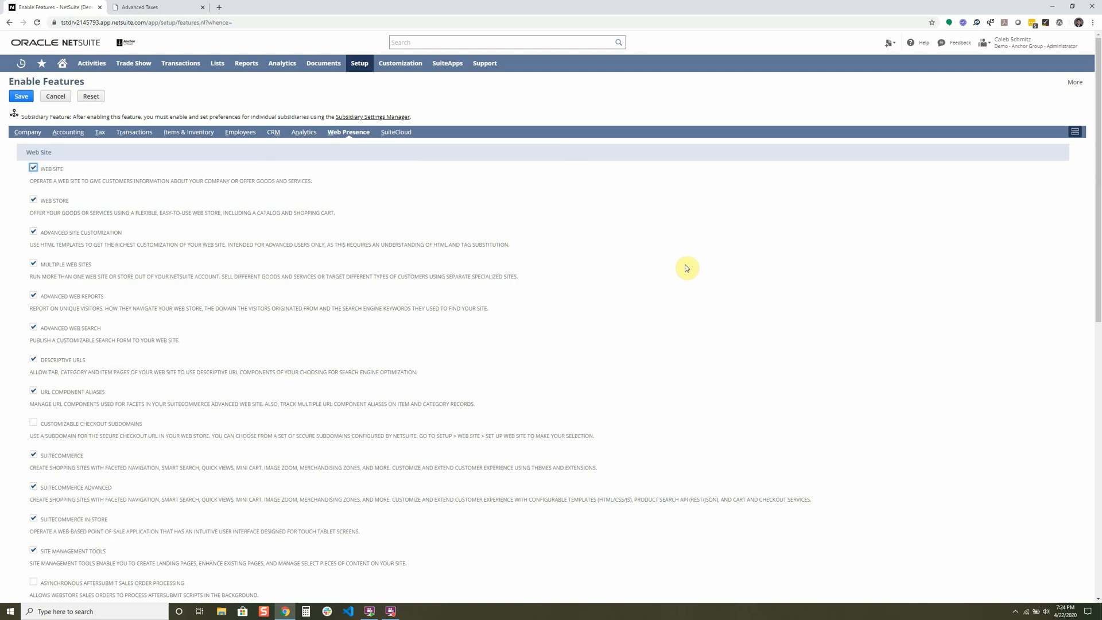